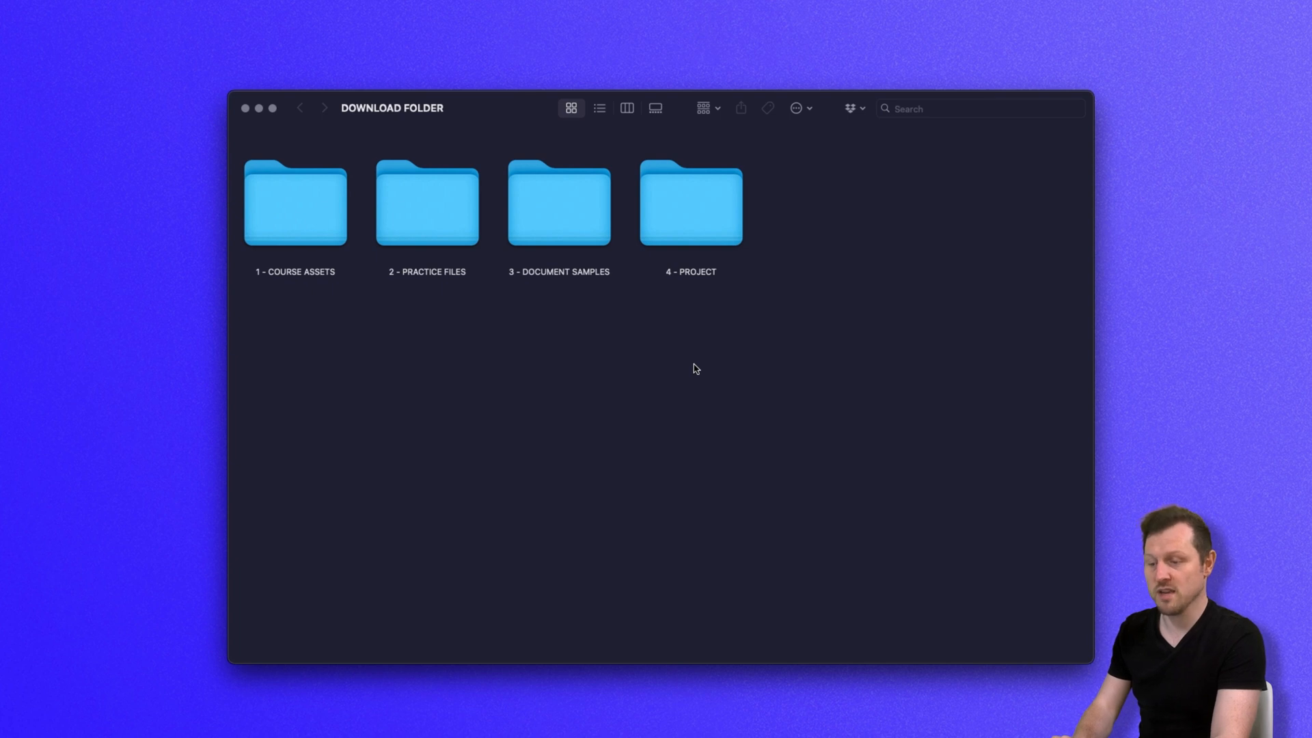
Step: Browse through 3 - DOCUMENT SAMPLES > 2 - DOUBLE SIDED > Pamphlet (accordian fold) and launch Chefisty - Accordian.indd
click(562, 203)
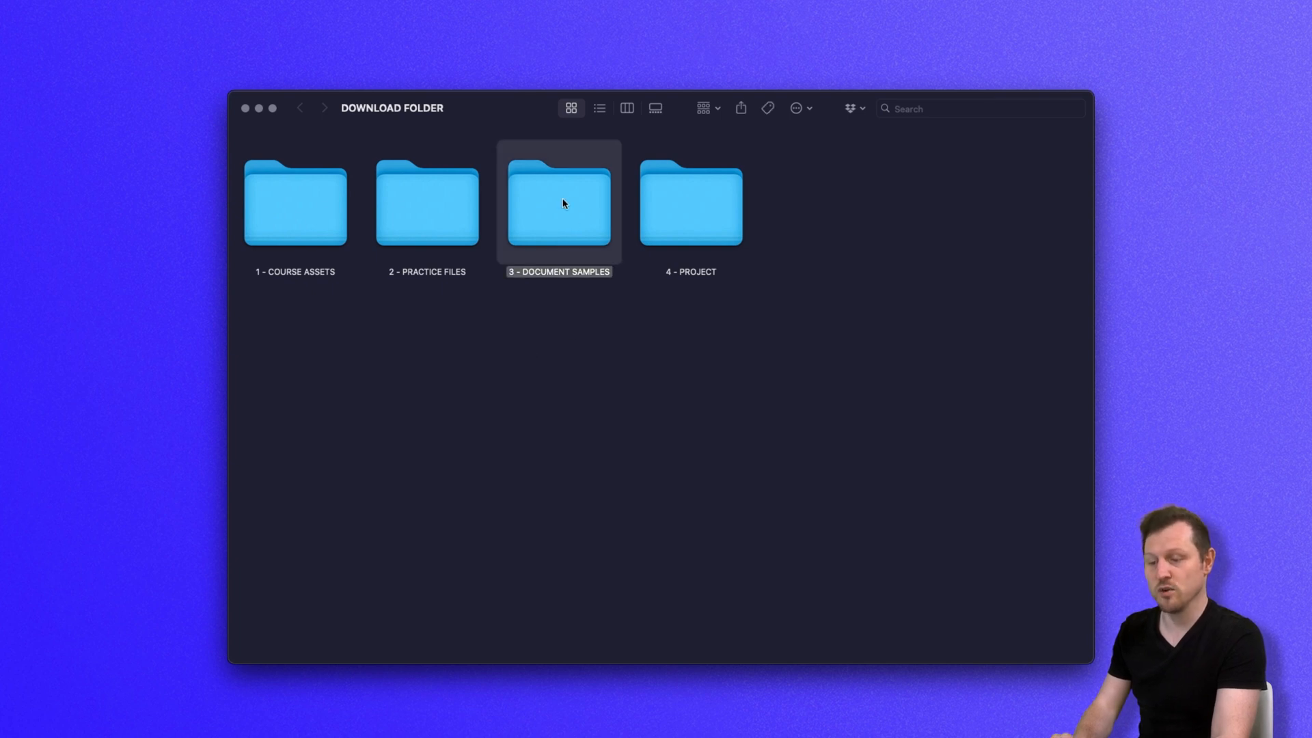
double_click(563, 203)
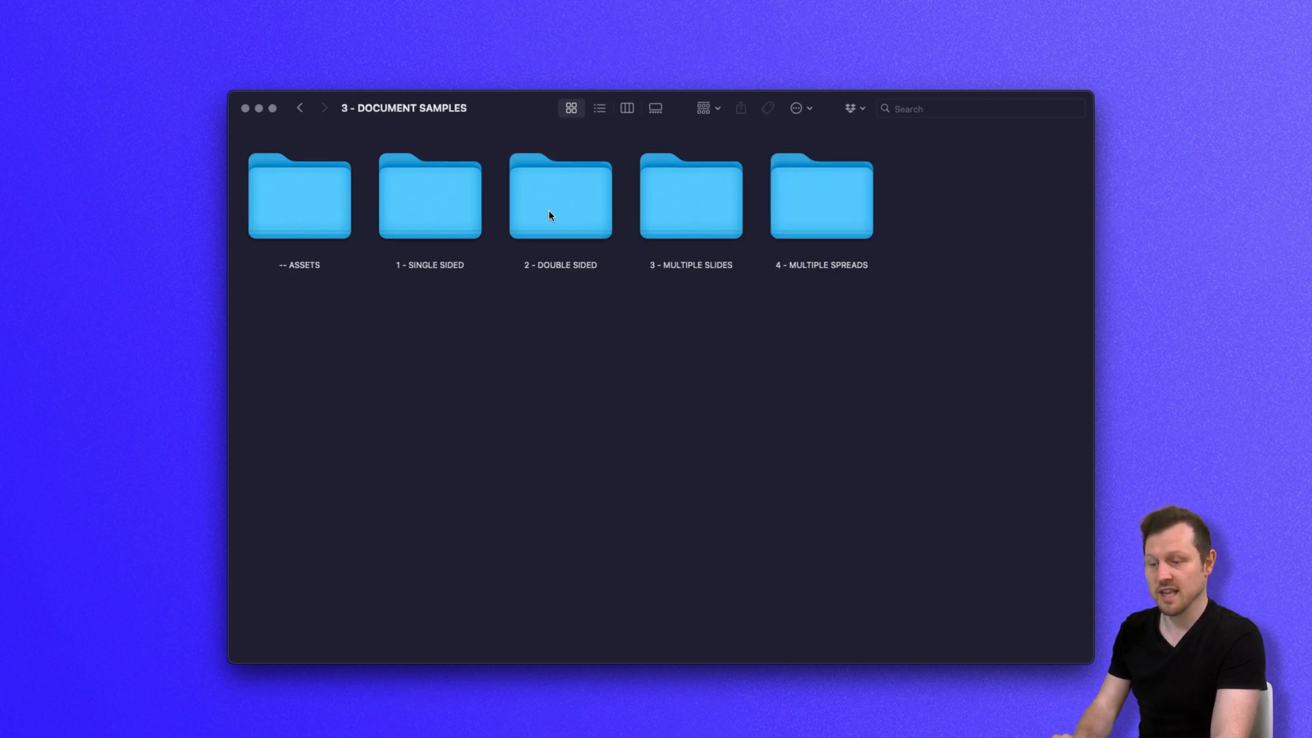
double_click(560, 199)
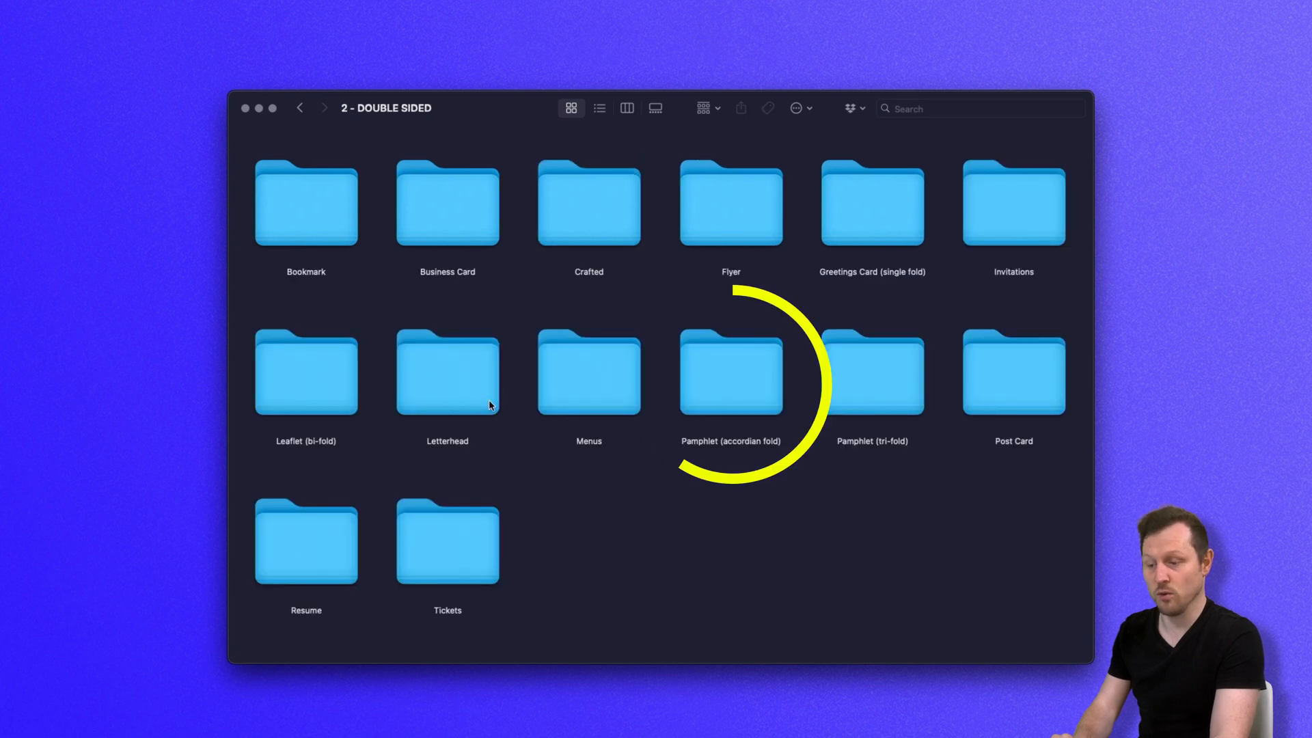
click(731, 378)
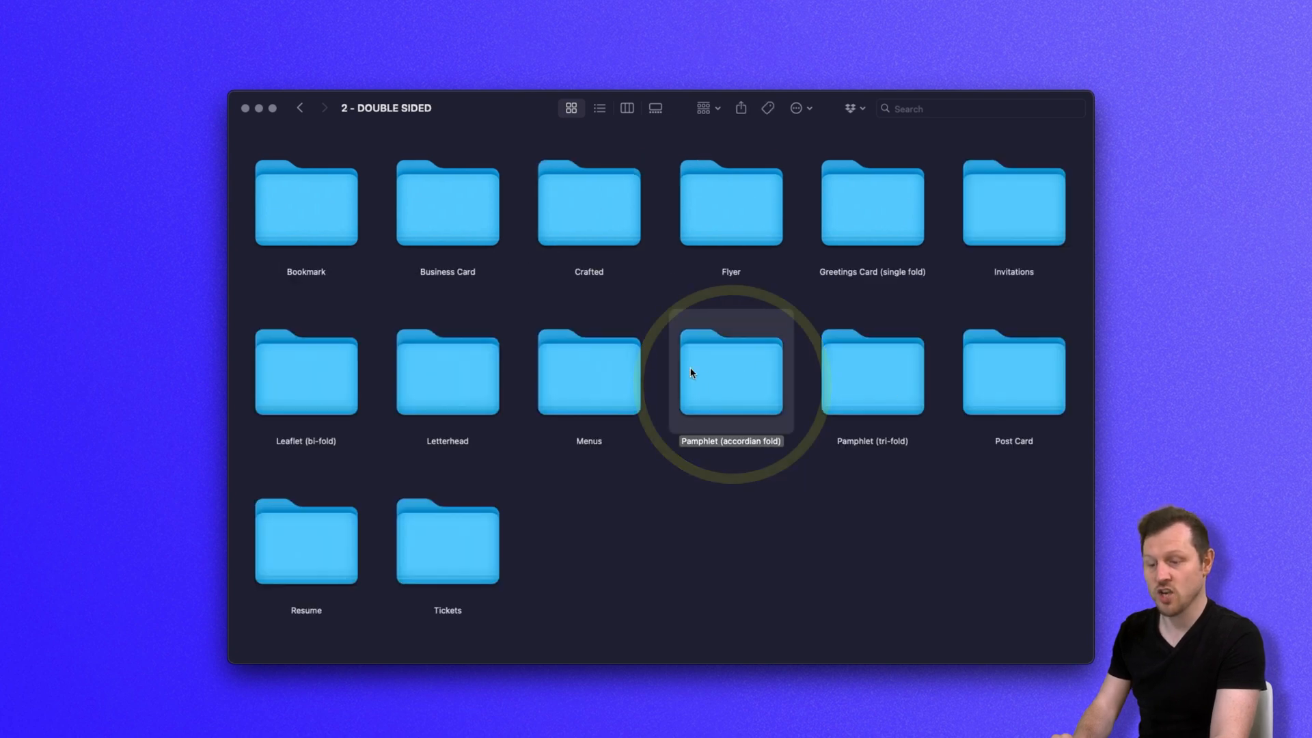
double_click(729, 379)
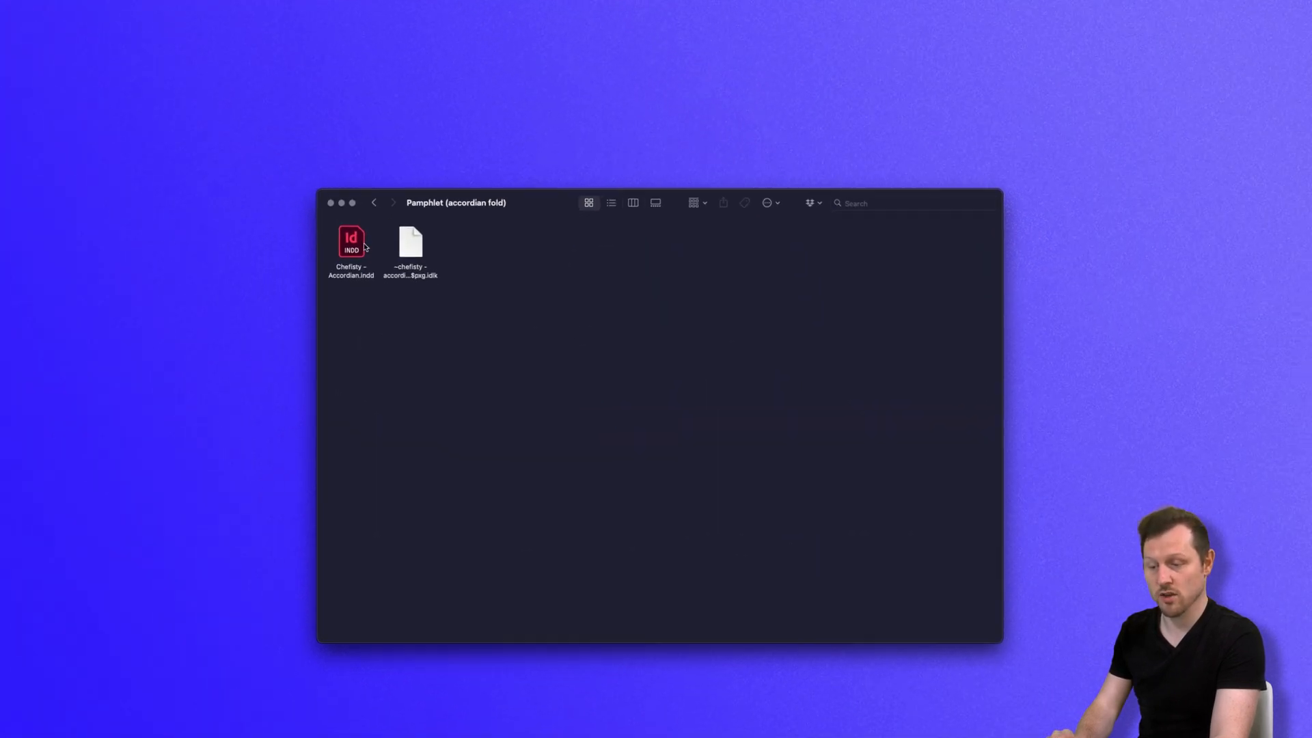
double_click(350, 243)
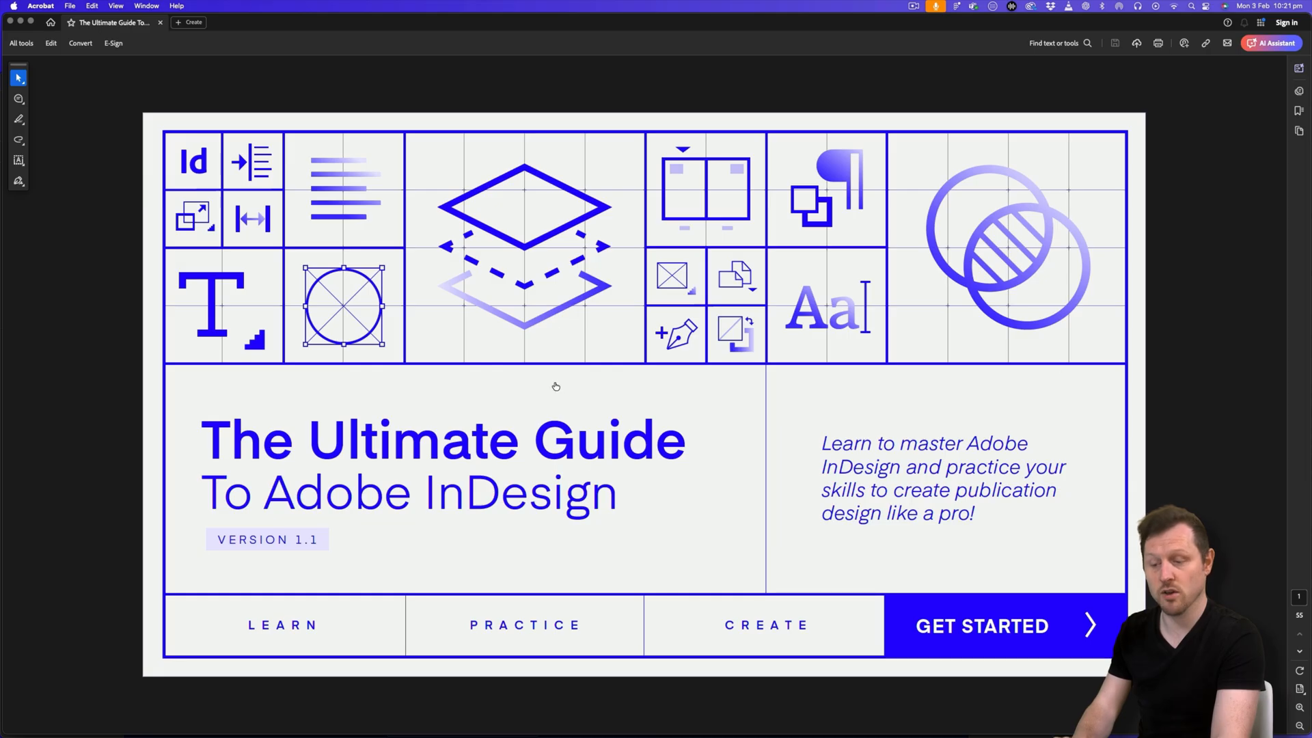
click(989, 625)
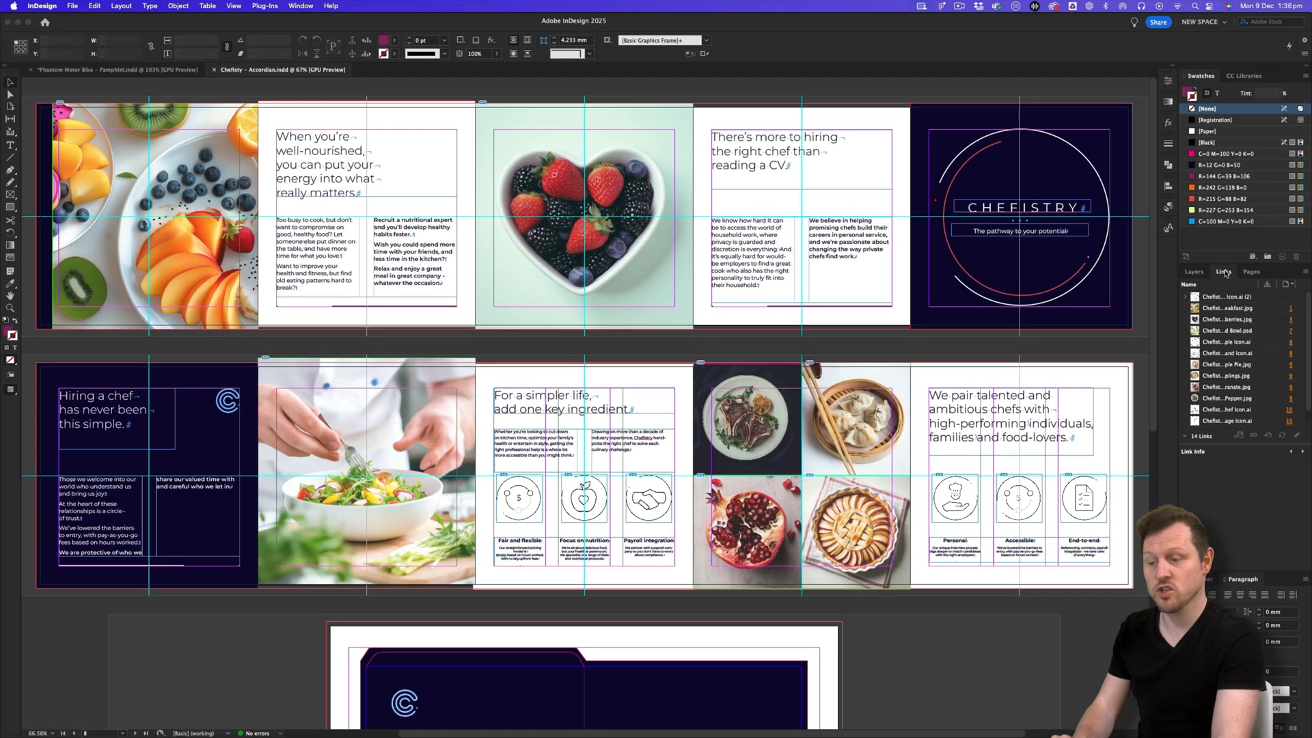
mouse_move(1241, 261)
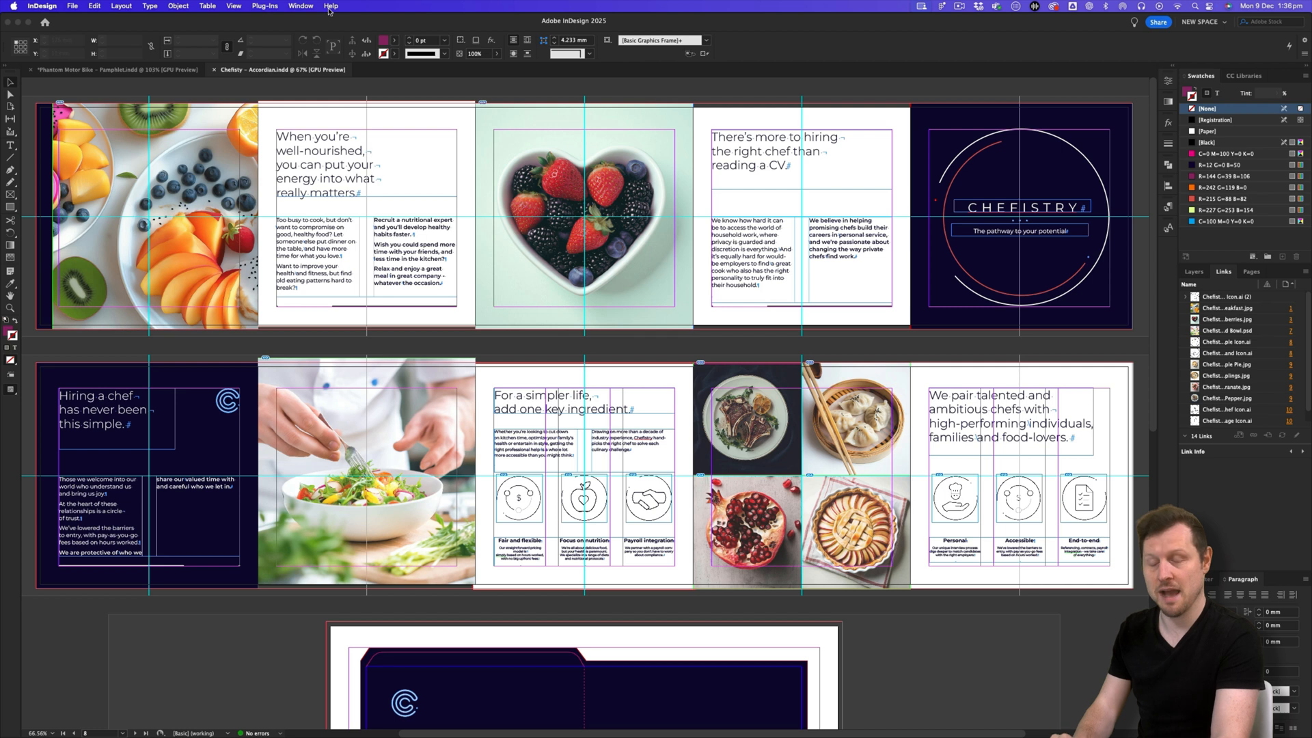
Step: Show the Links panel listing the pamphlet's linked files via the Window menu
click(301, 5)
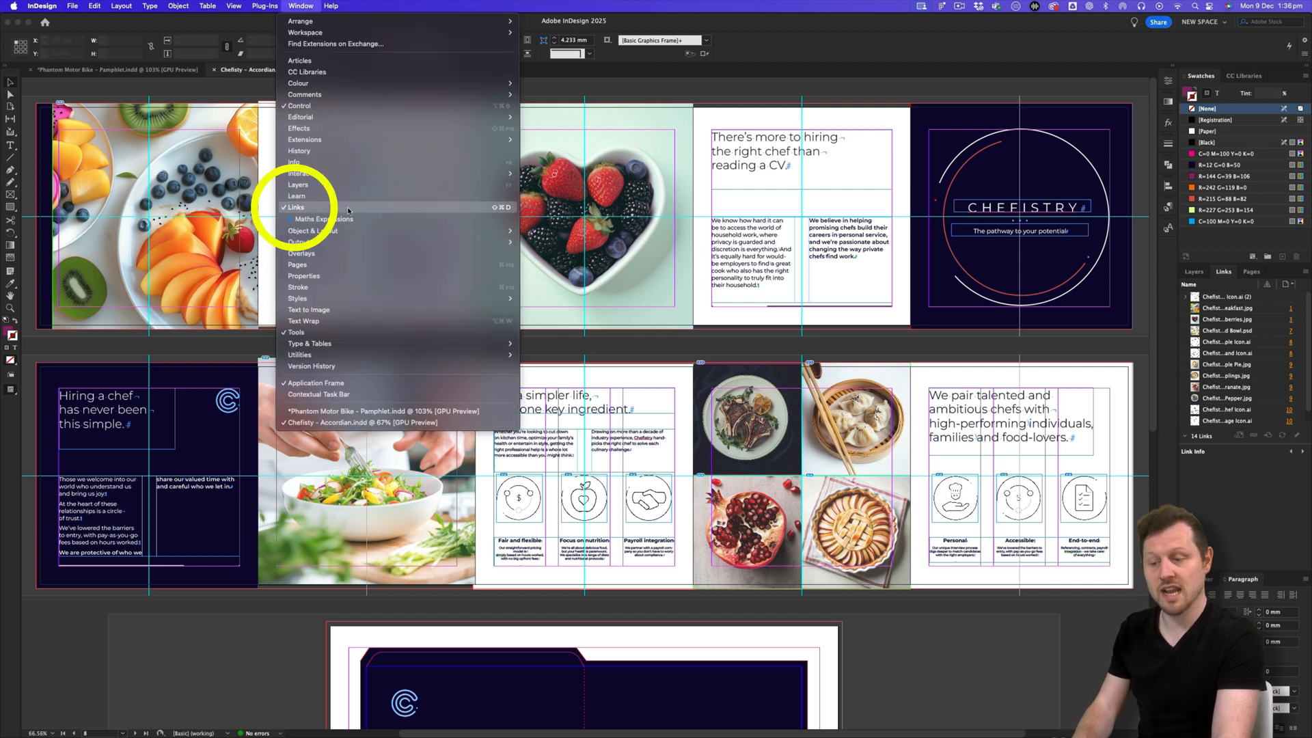
click(295, 206)
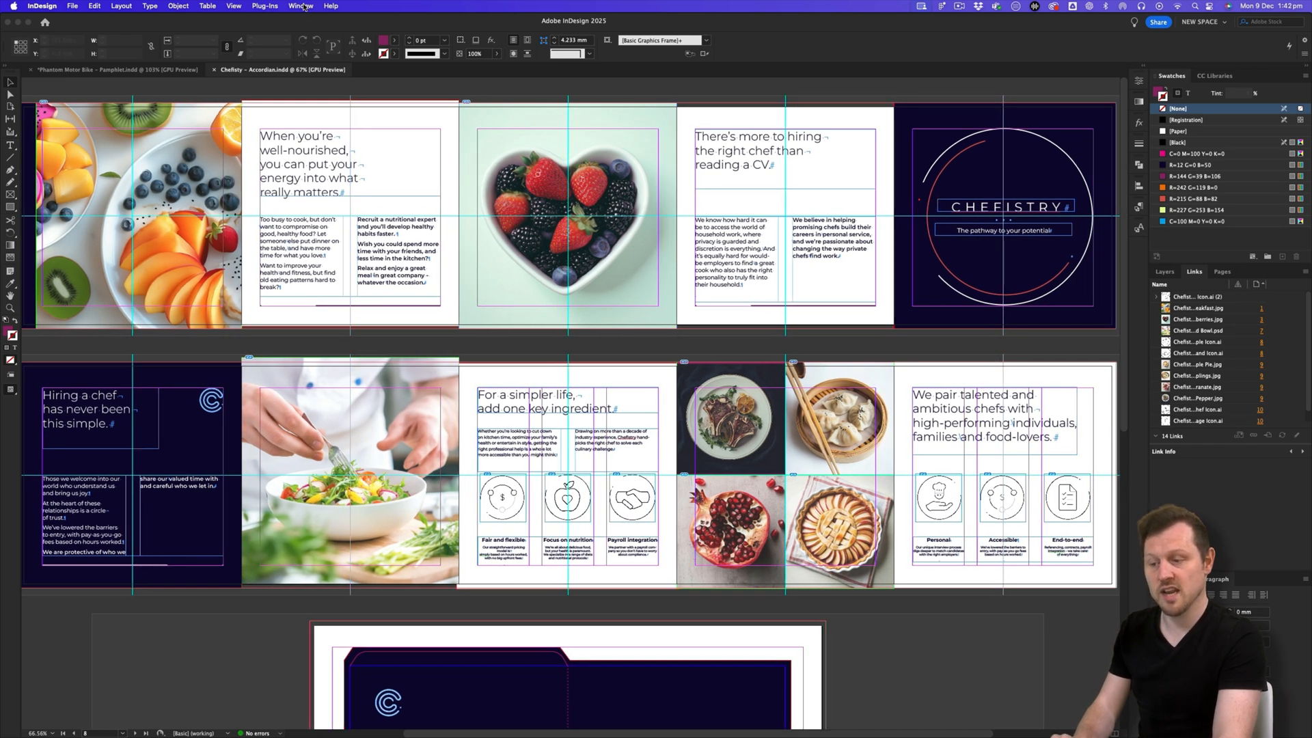
Step: Bring up the Window menu to reach the COURSE LINKS workspace
click(301, 6)
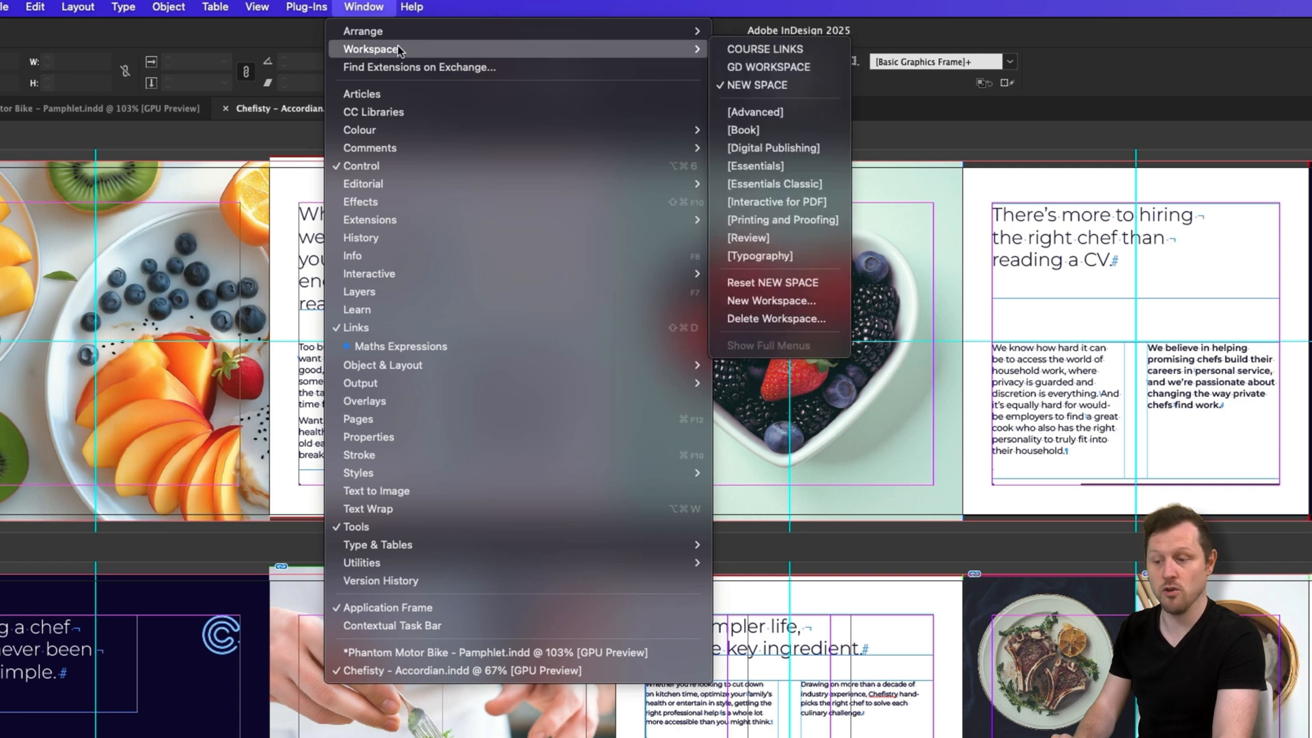
mouse_move(784, 50)
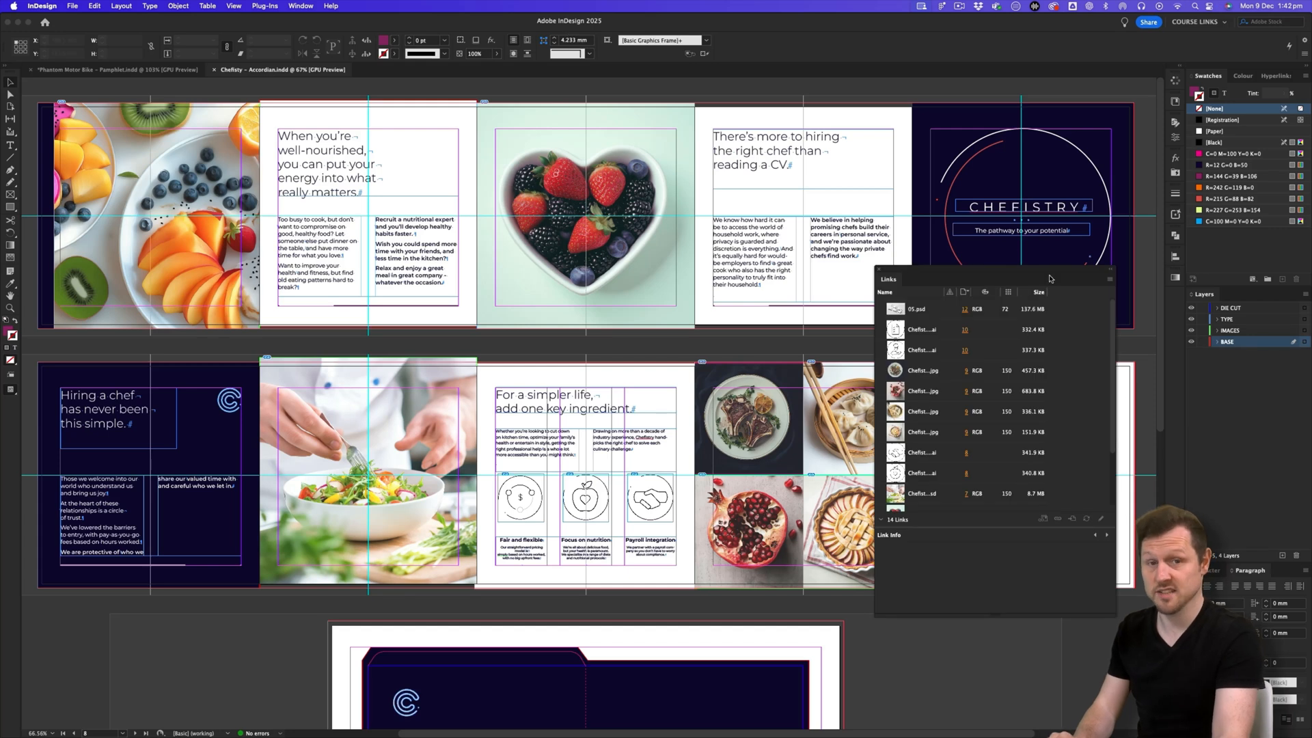
mouse_move(1114, 321)
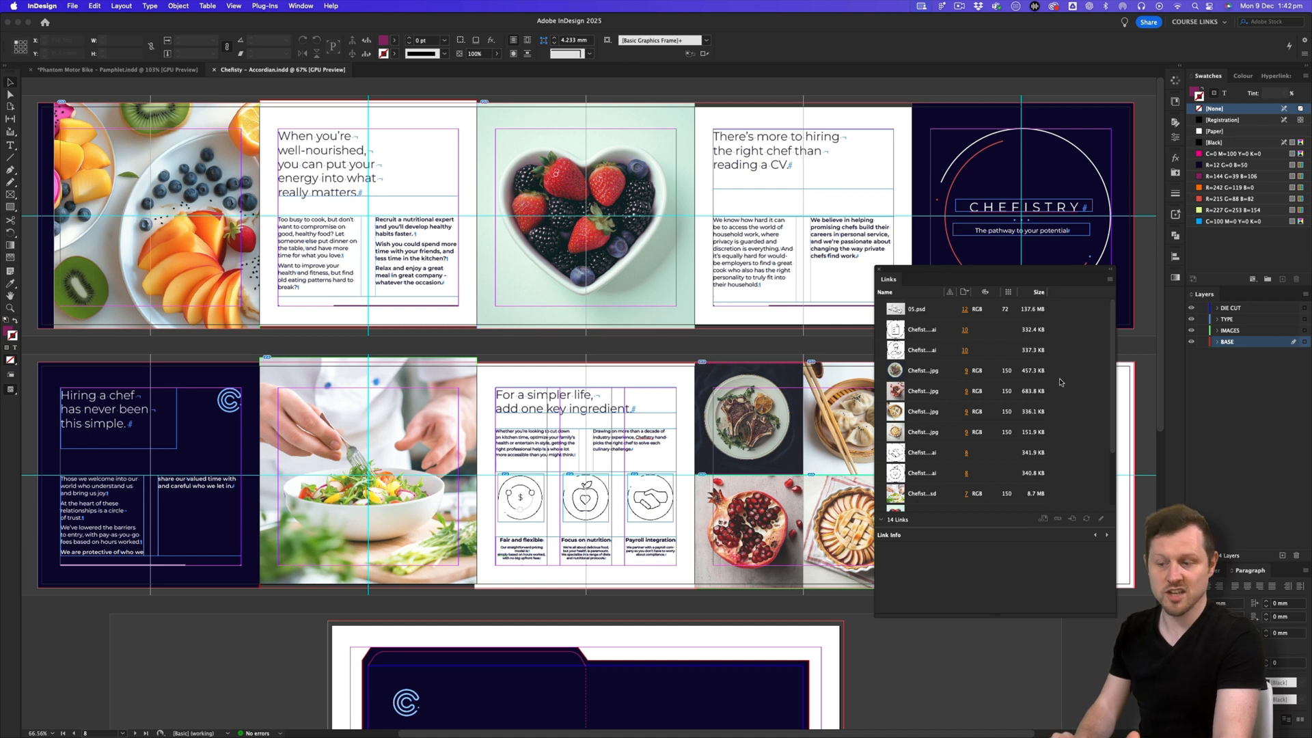
mouse_move(1049, 340)
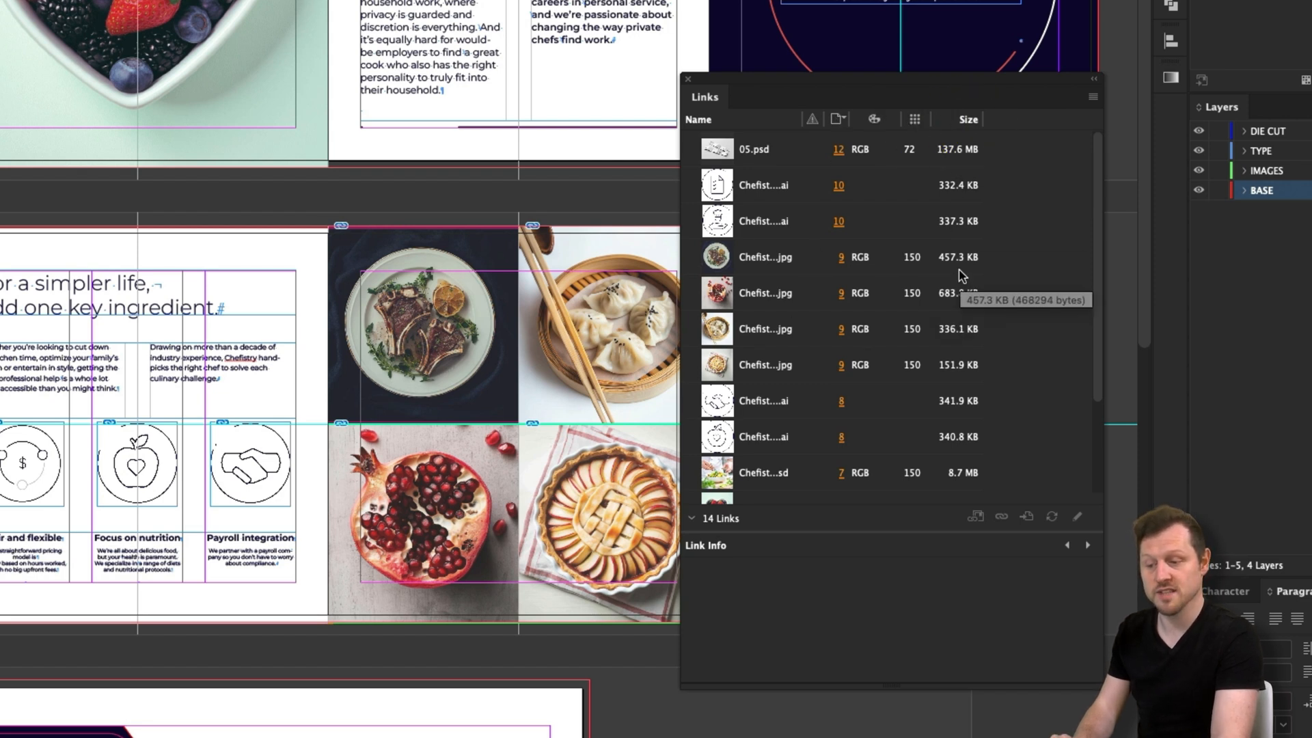
mouse_move(913, 238)
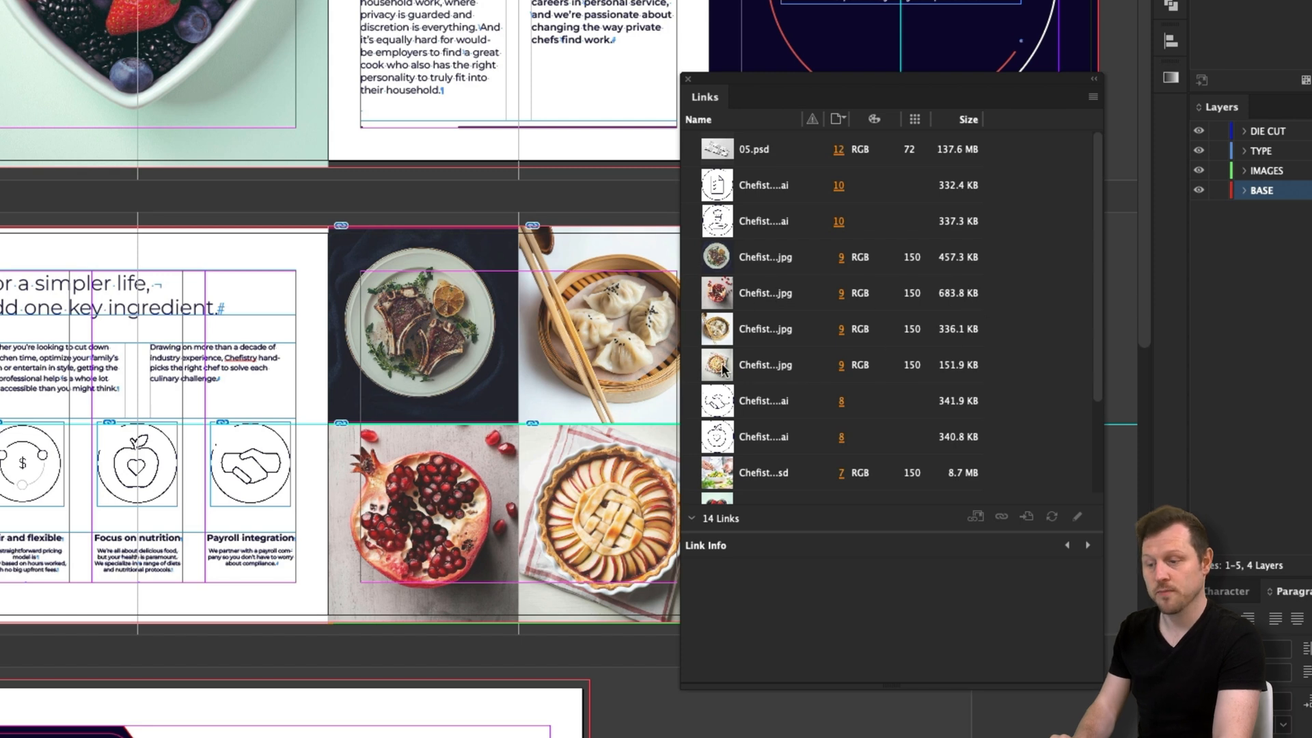
mouse_move(969, 233)
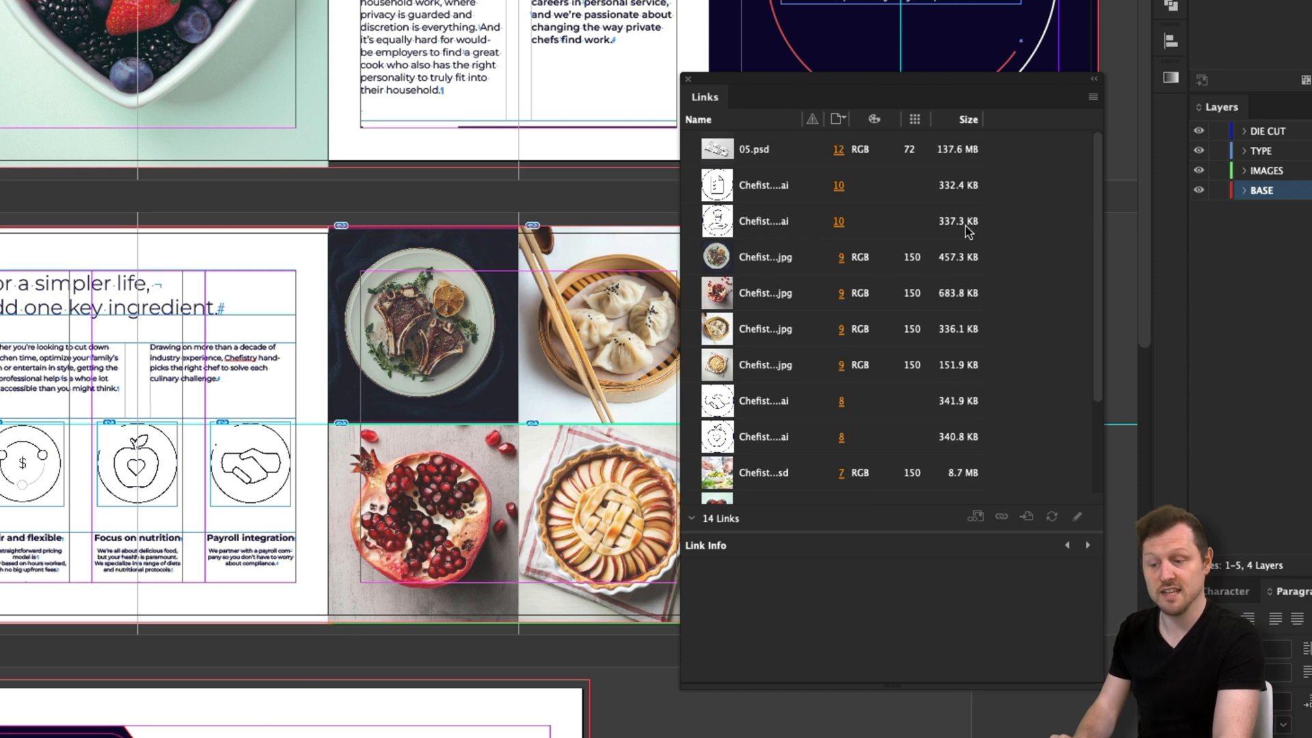
mouse_move(1033, 234)
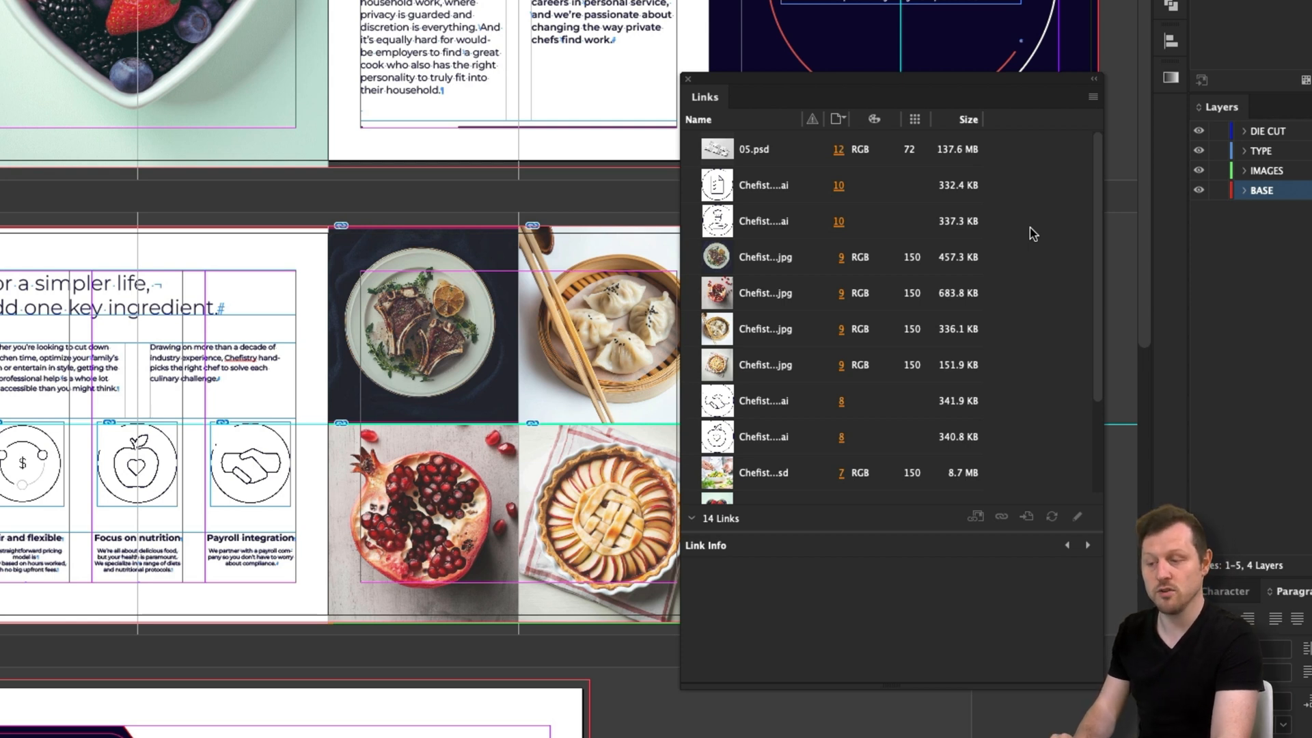
mouse_move(1062, 264)
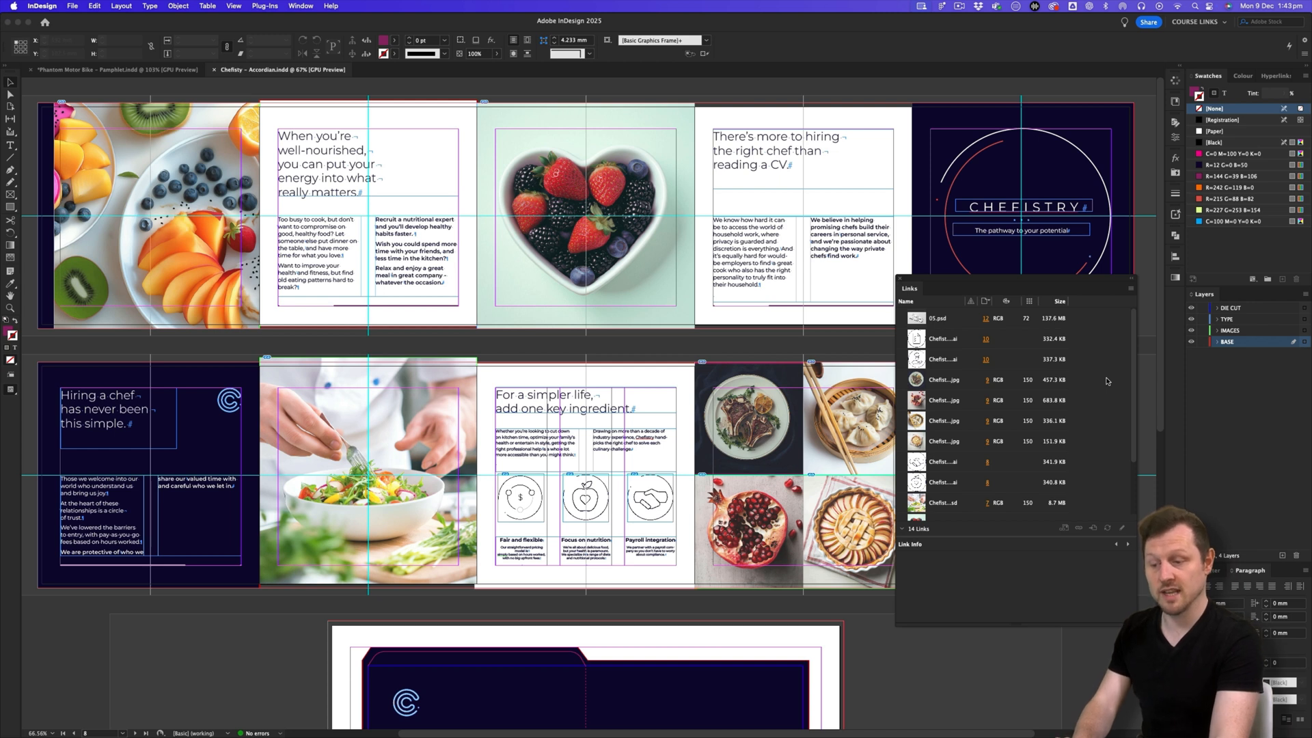
Step: Switch to the NEW SPACE workspace and add Size, Colour Space and Actual PPI columns to its Links panel
click(1194, 22)
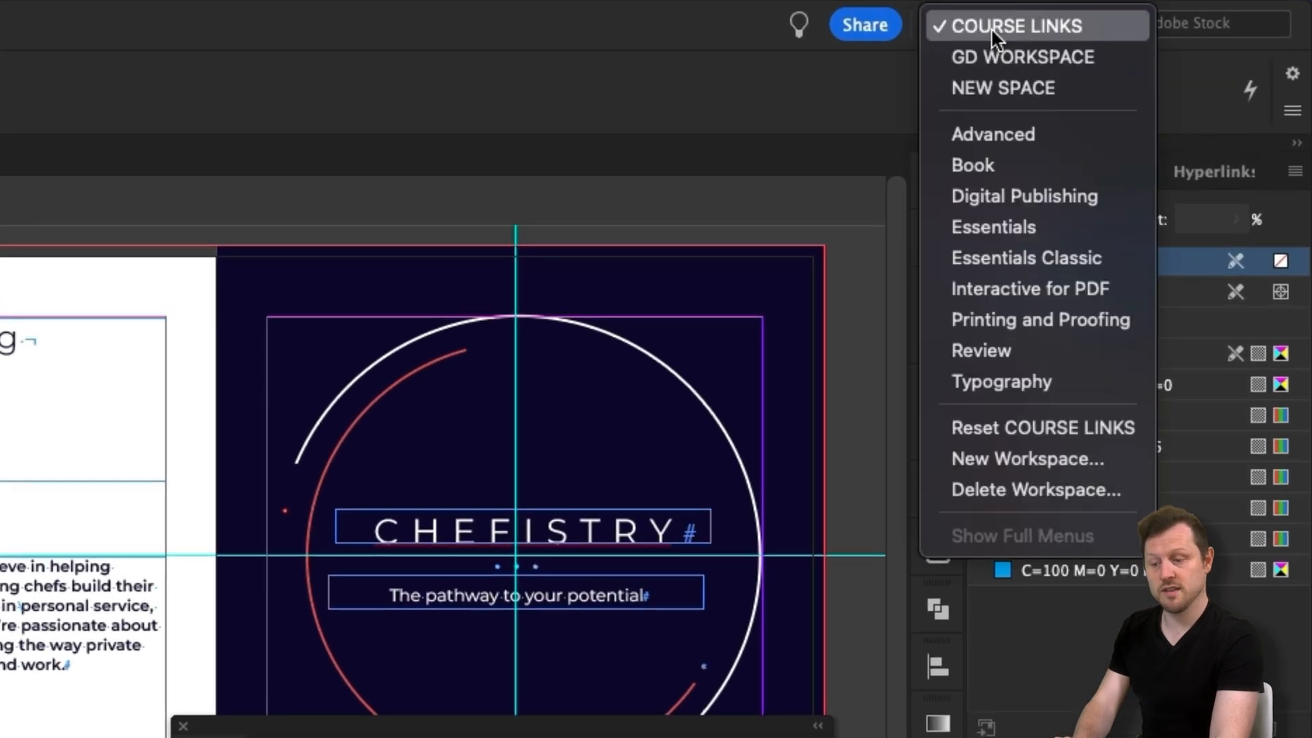
click(1003, 87)
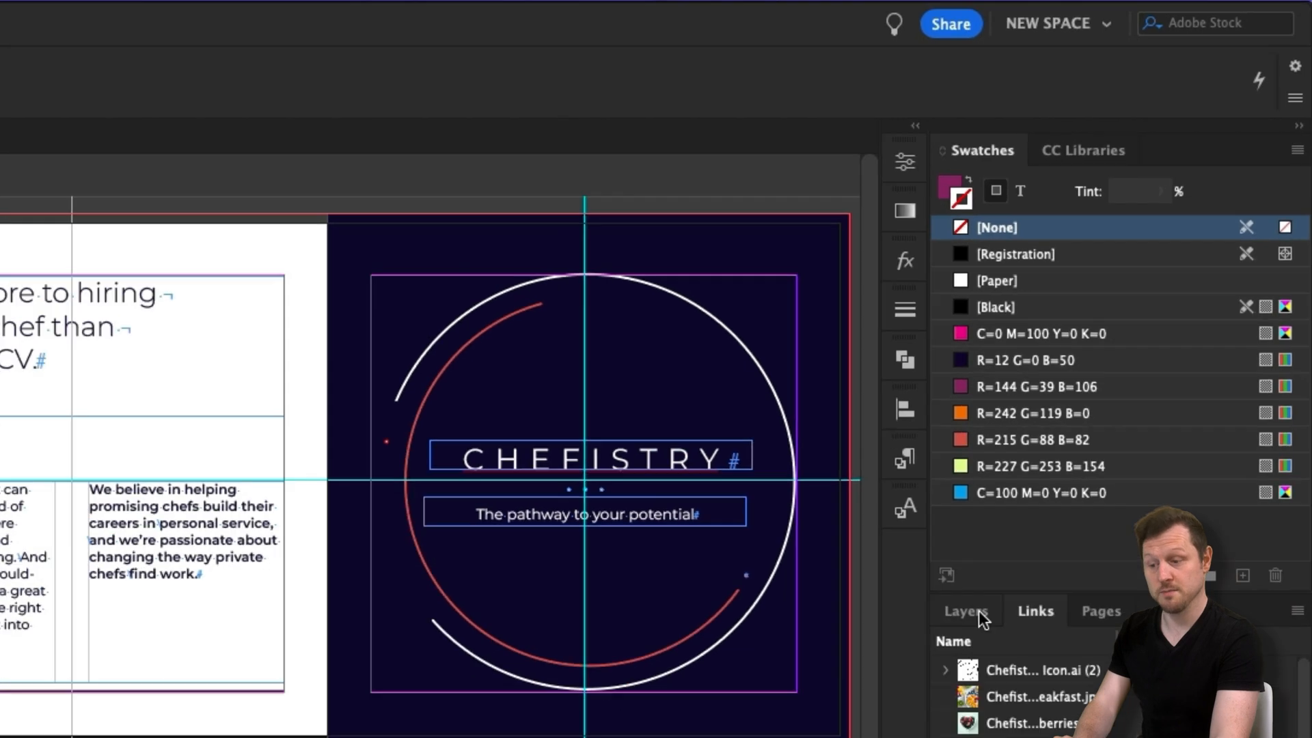
click(1046, 23)
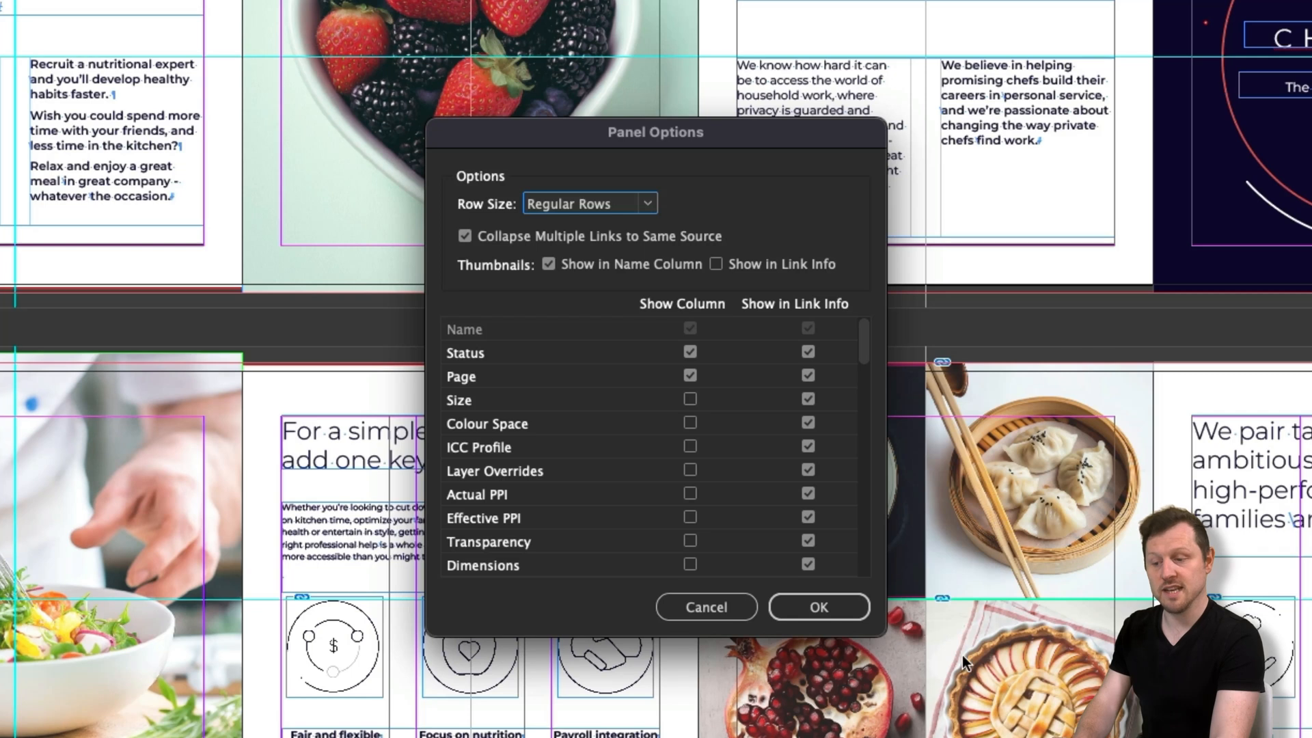
mouse_move(697, 435)
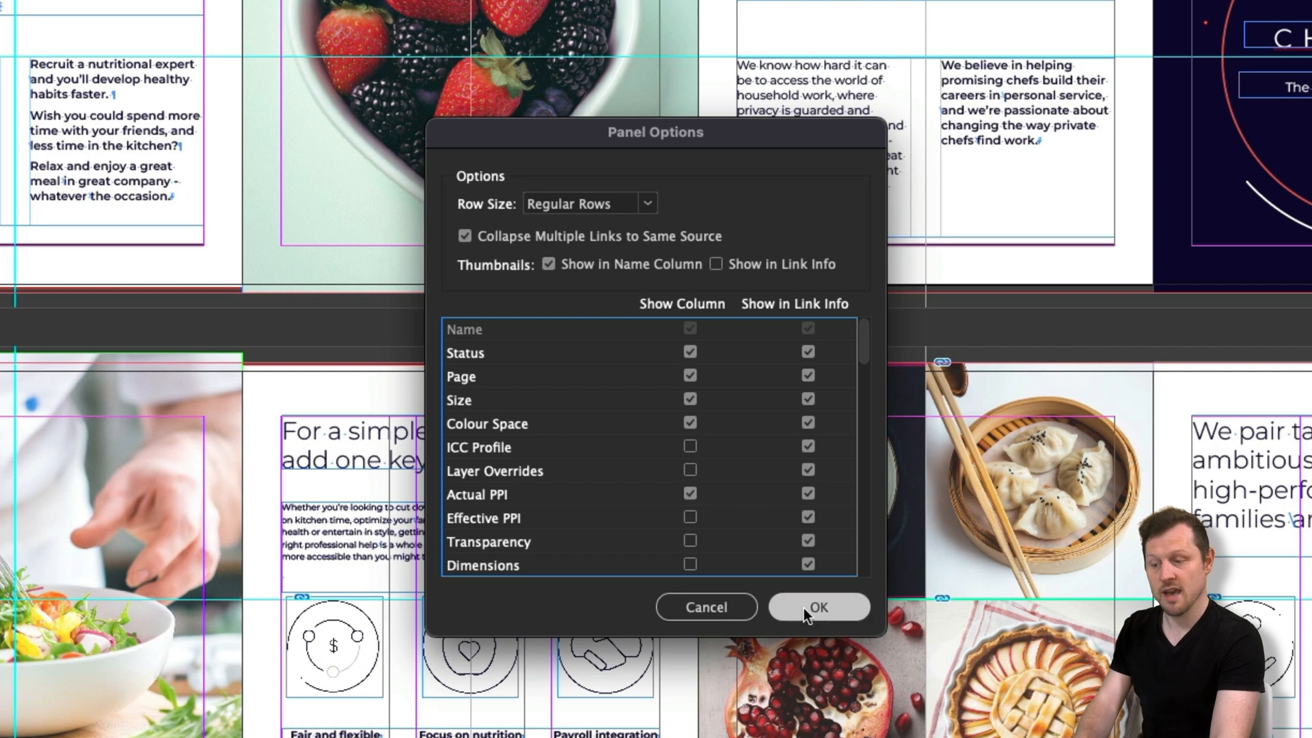
mouse_move(746, 451)
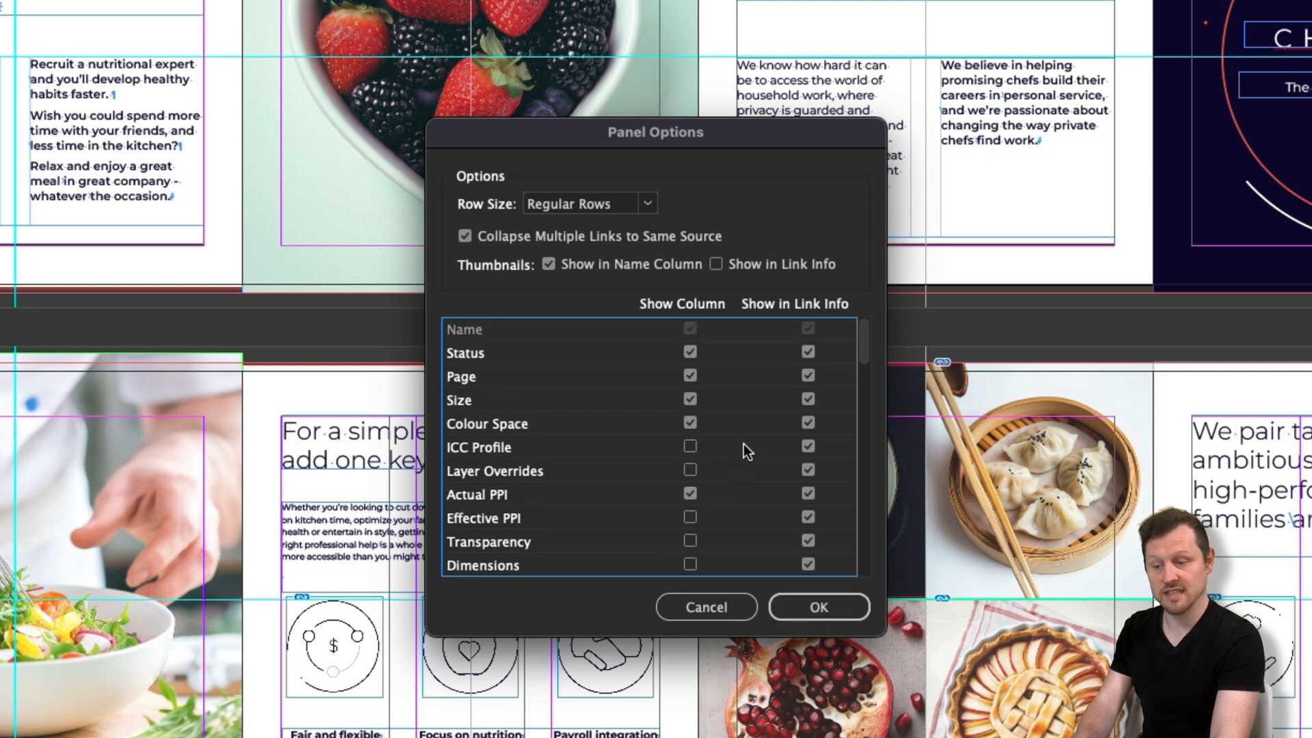
click(646, 203)
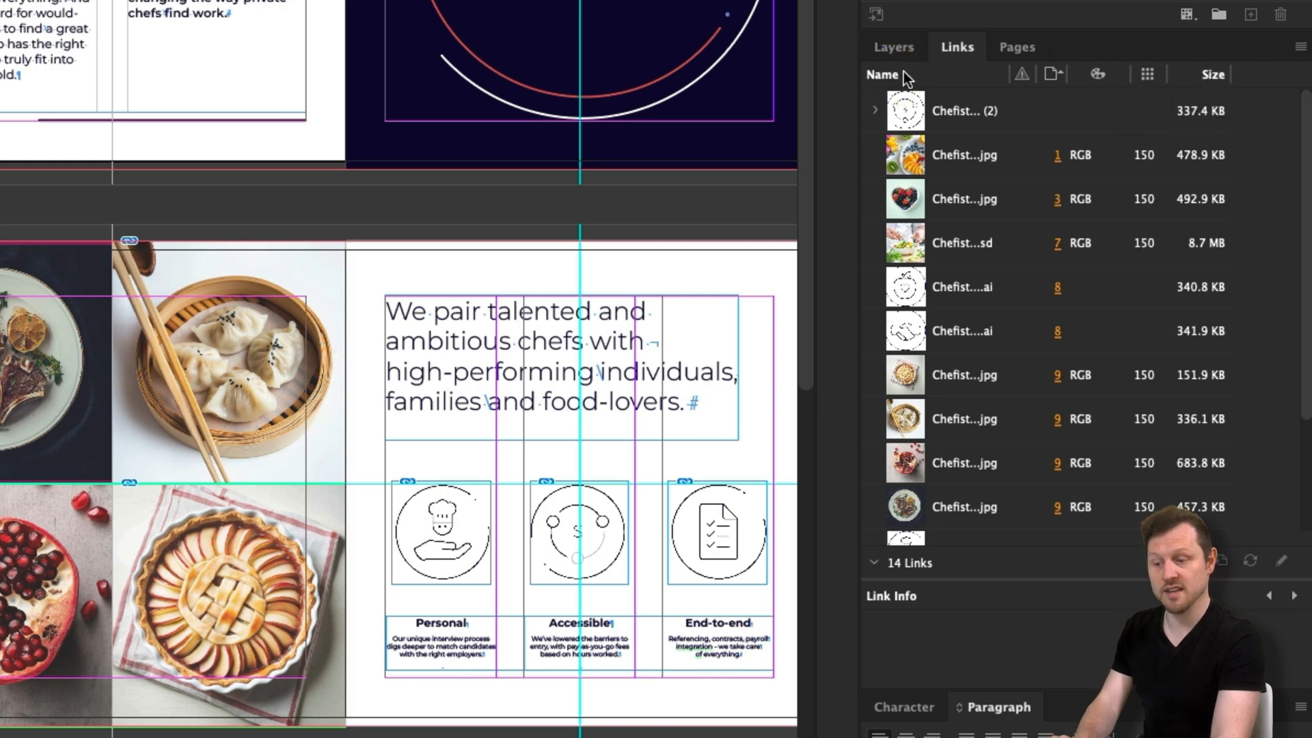
mouse_move(1014, 101)
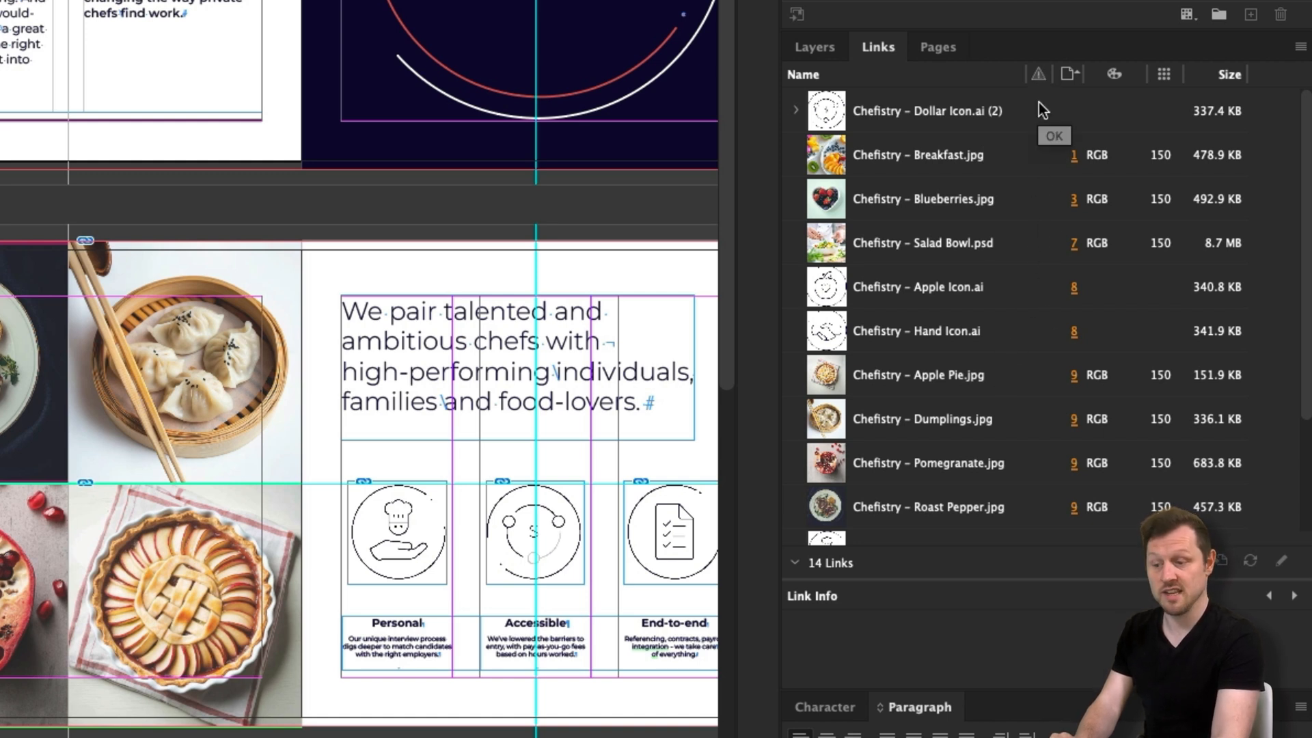
mouse_move(1047, 158)
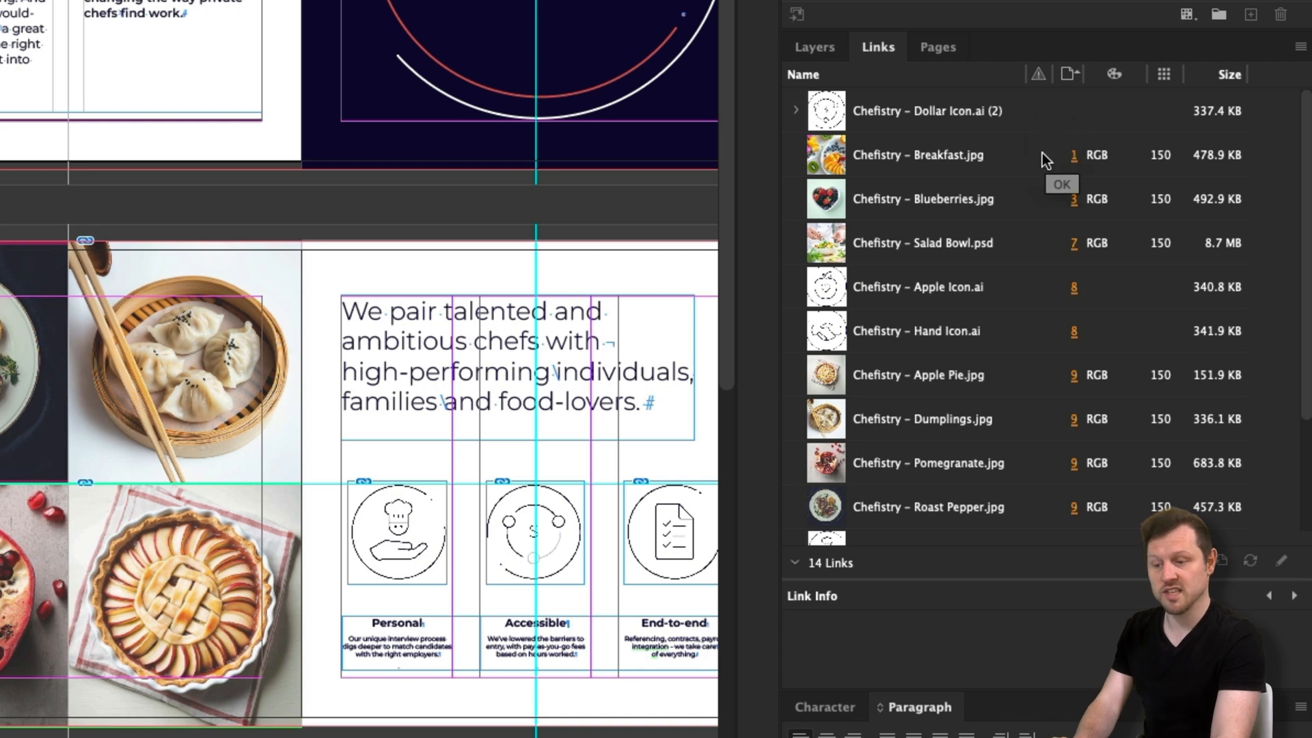
mouse_move(955, 79)
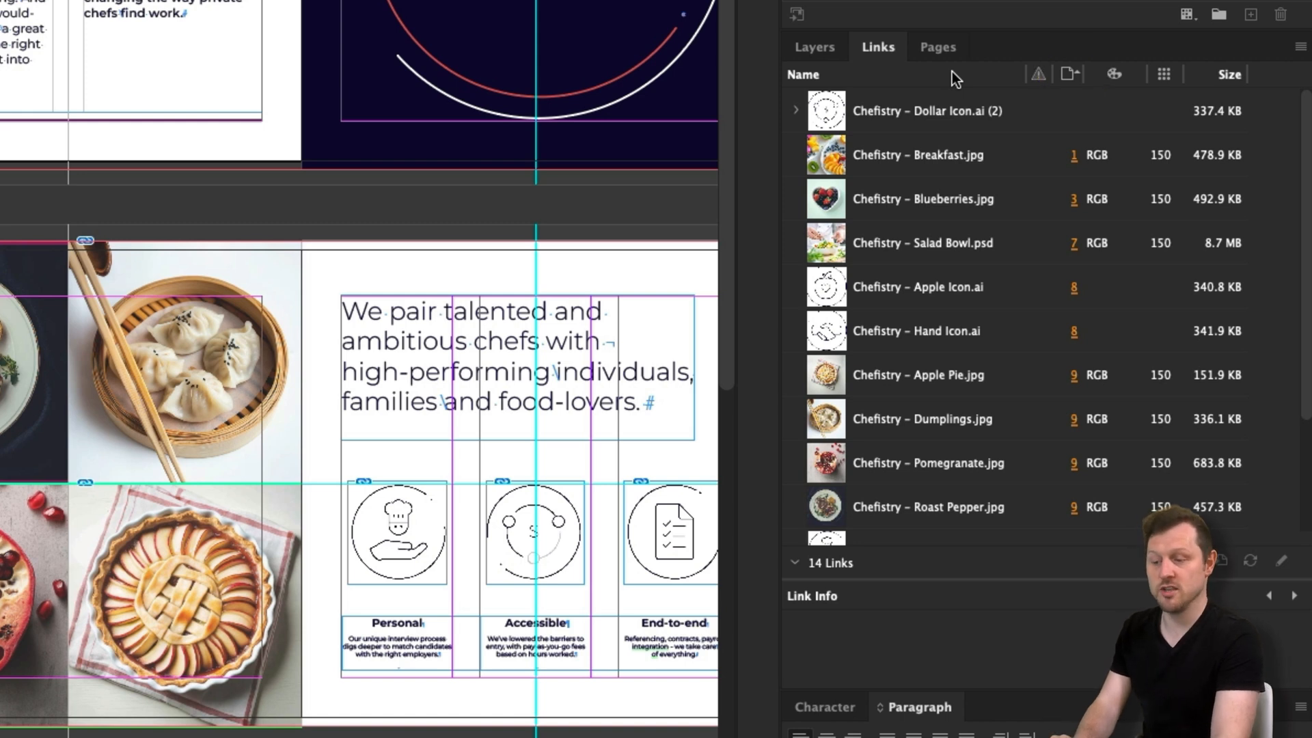
mouse_move(1077, 174)
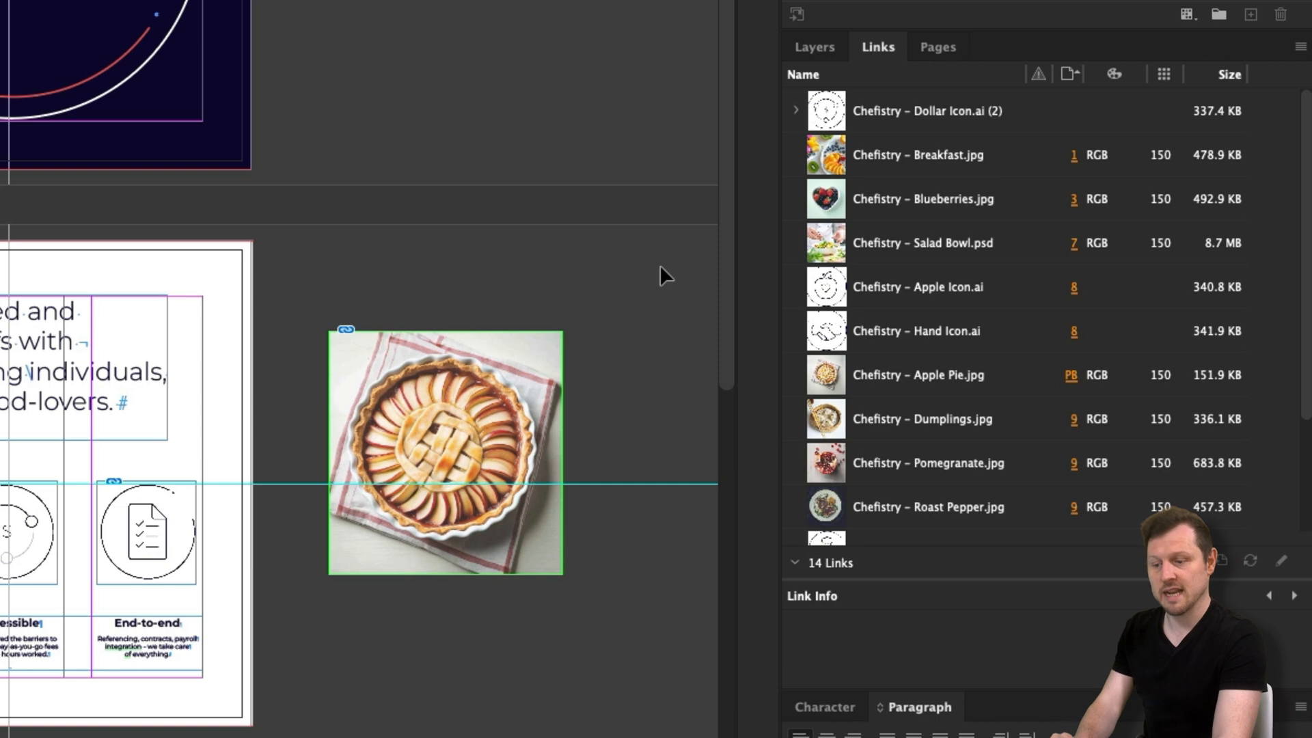
Step: Move the Actual PPI column before Color Space and widen the Links panel
click(918, 374)
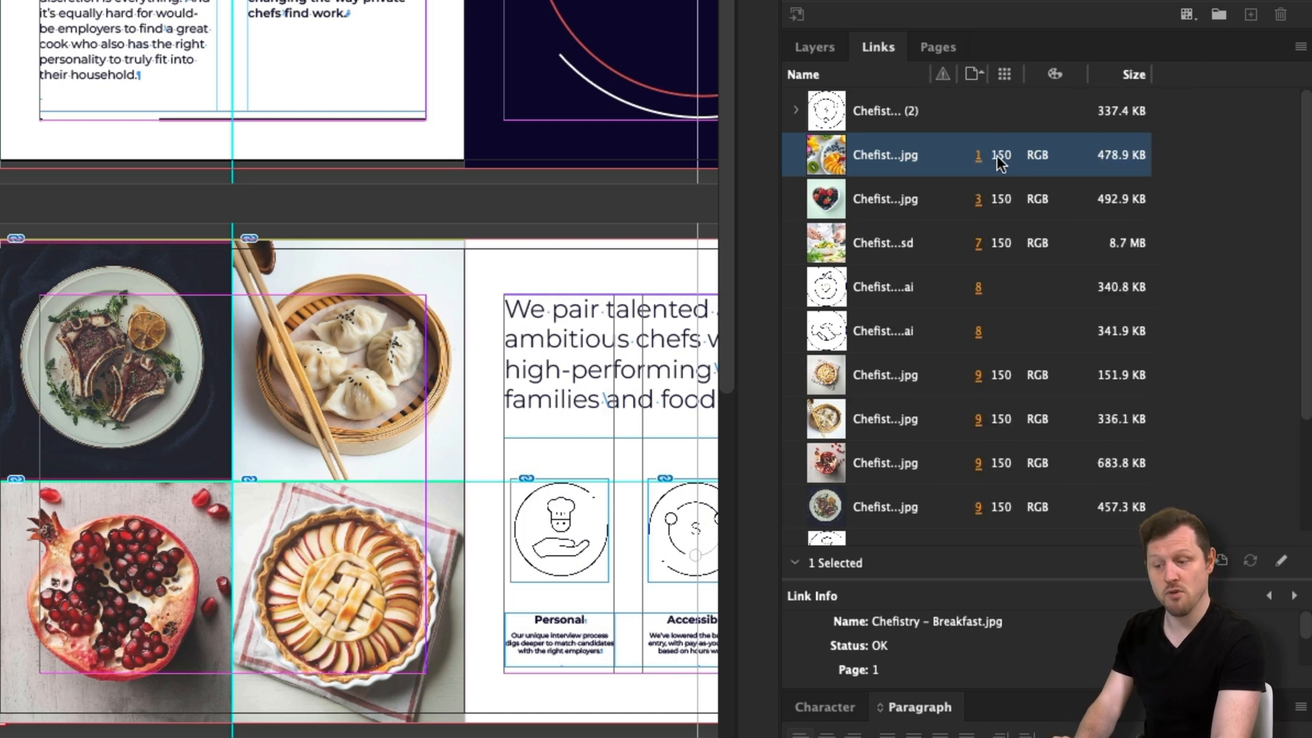
mouse_move(1036, 80)
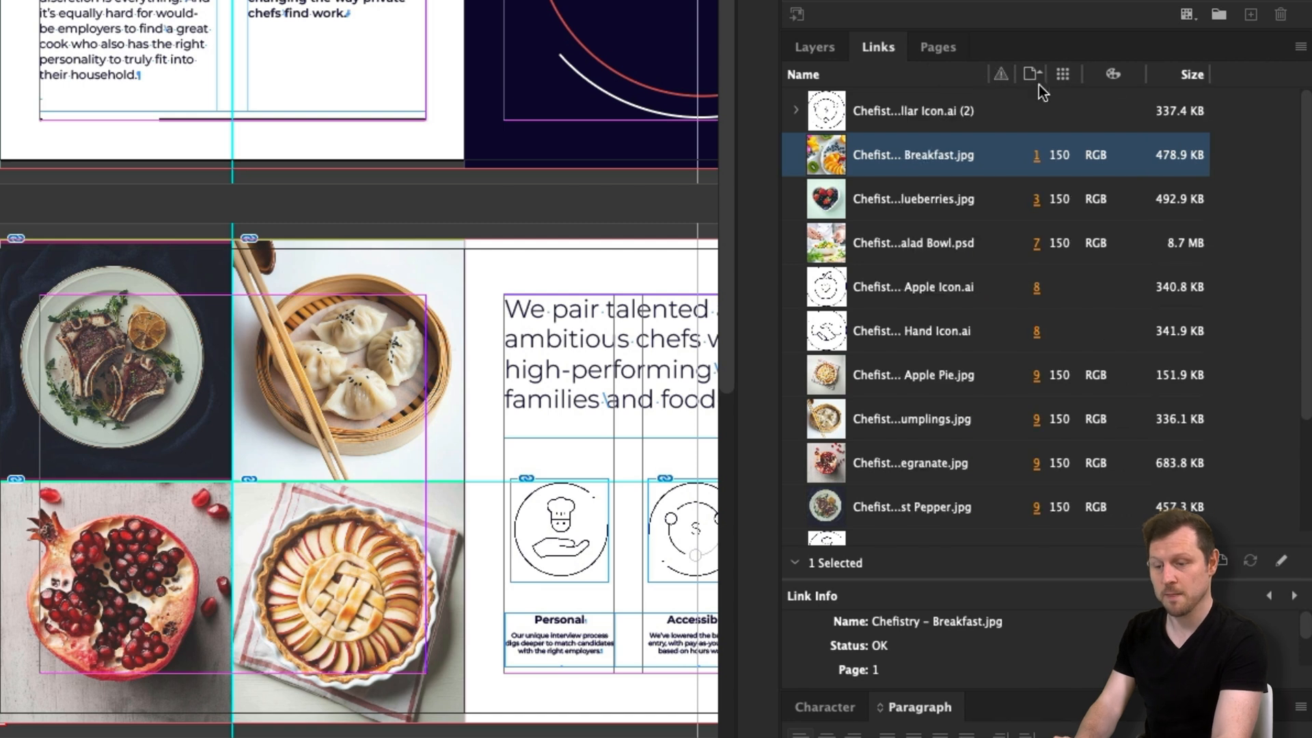
mouse_move(1079, 156)
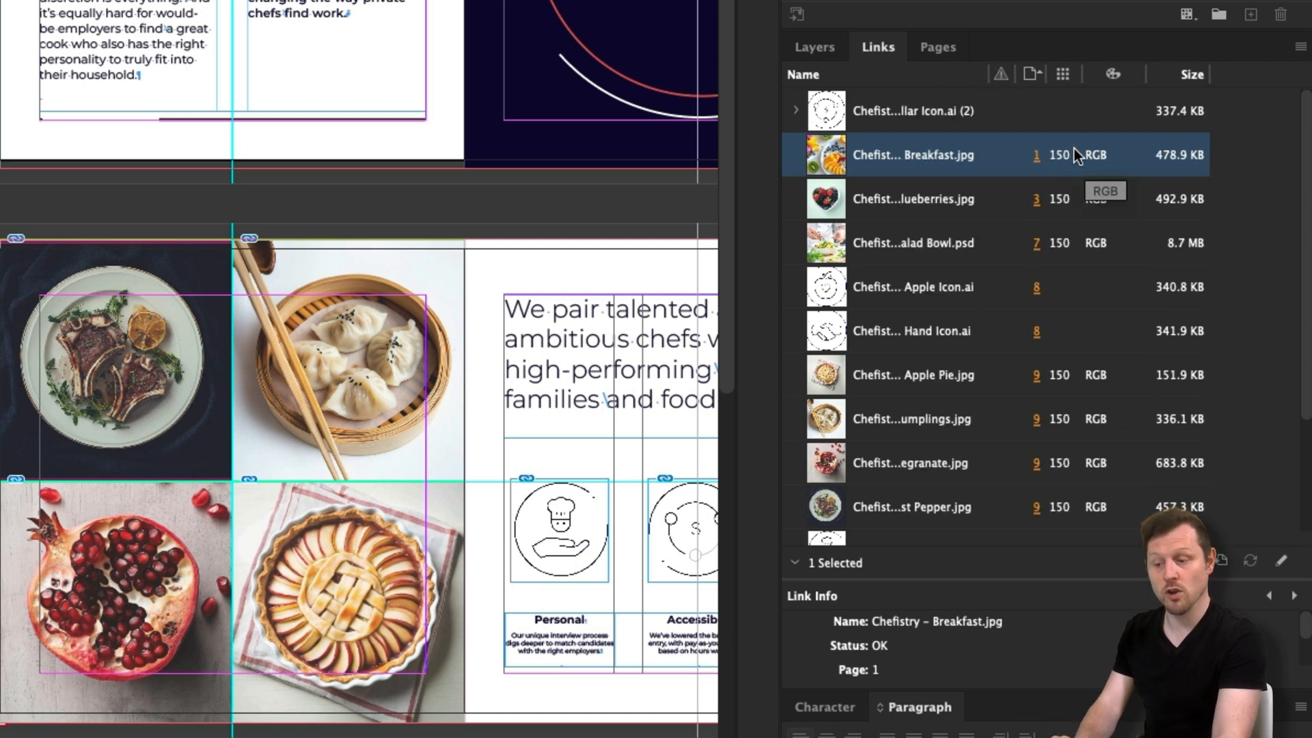
mouse_move(1074, 264)
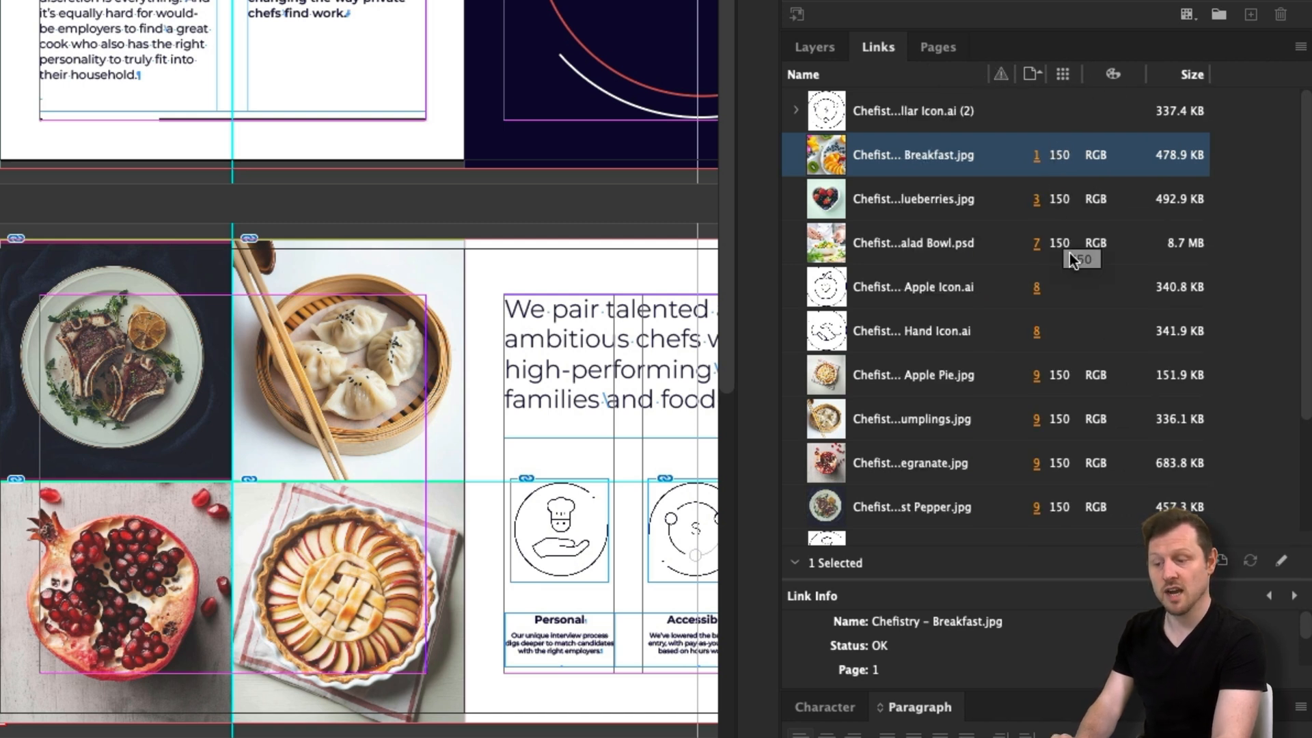
mouse_move(1066, 363)
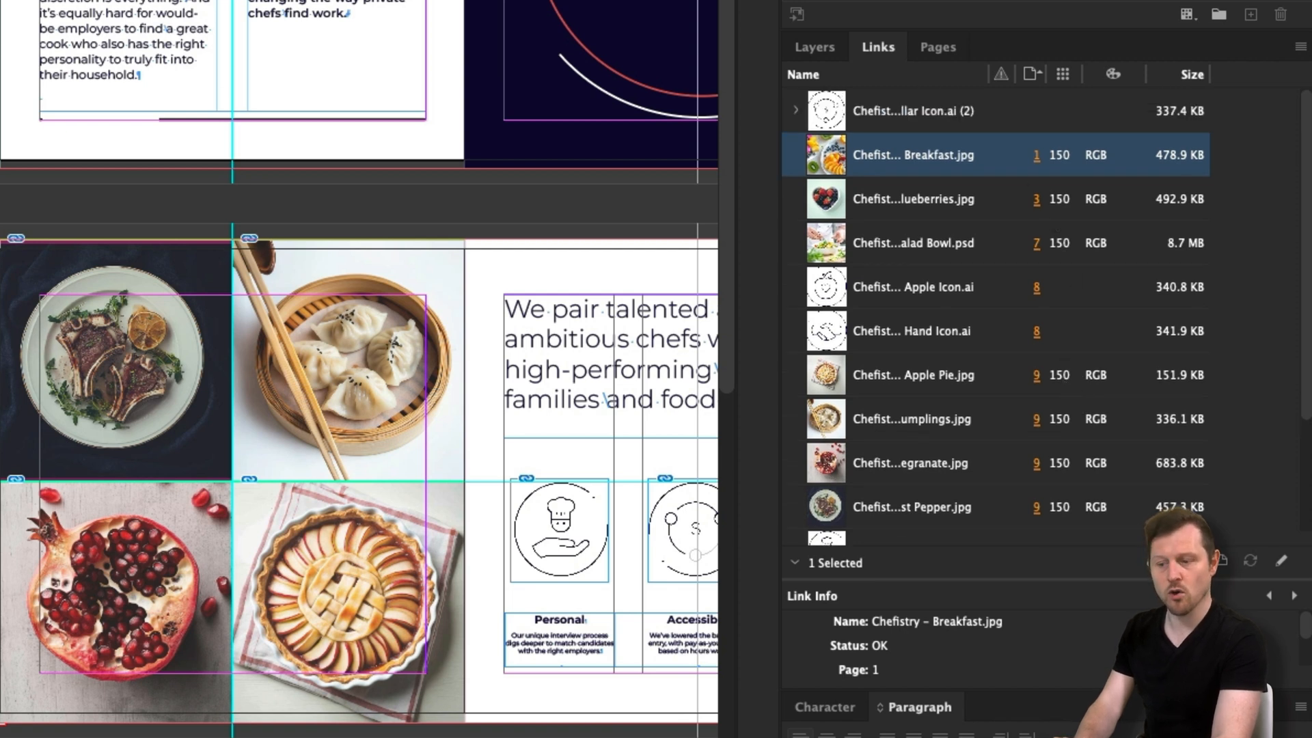
mouse_move(1063, 163)
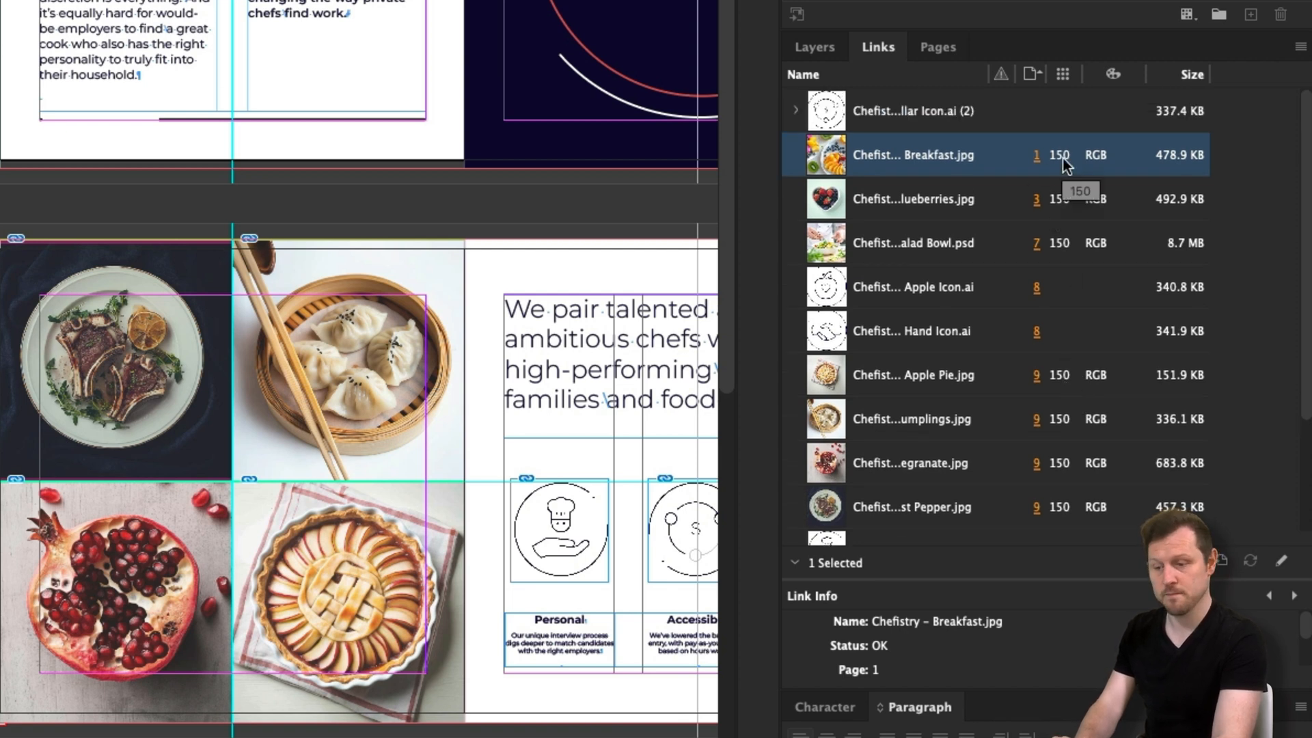
mouse_move(1072, 489)
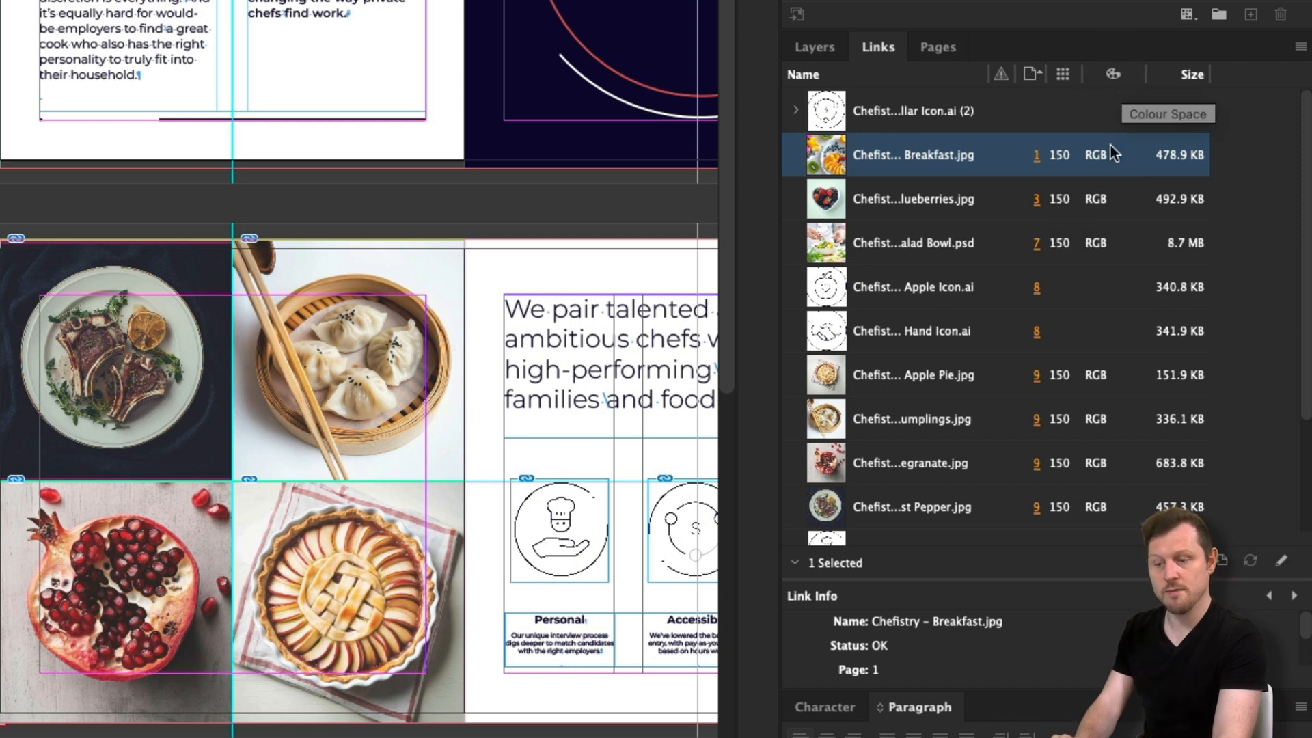
mouse_move(1118, 213)
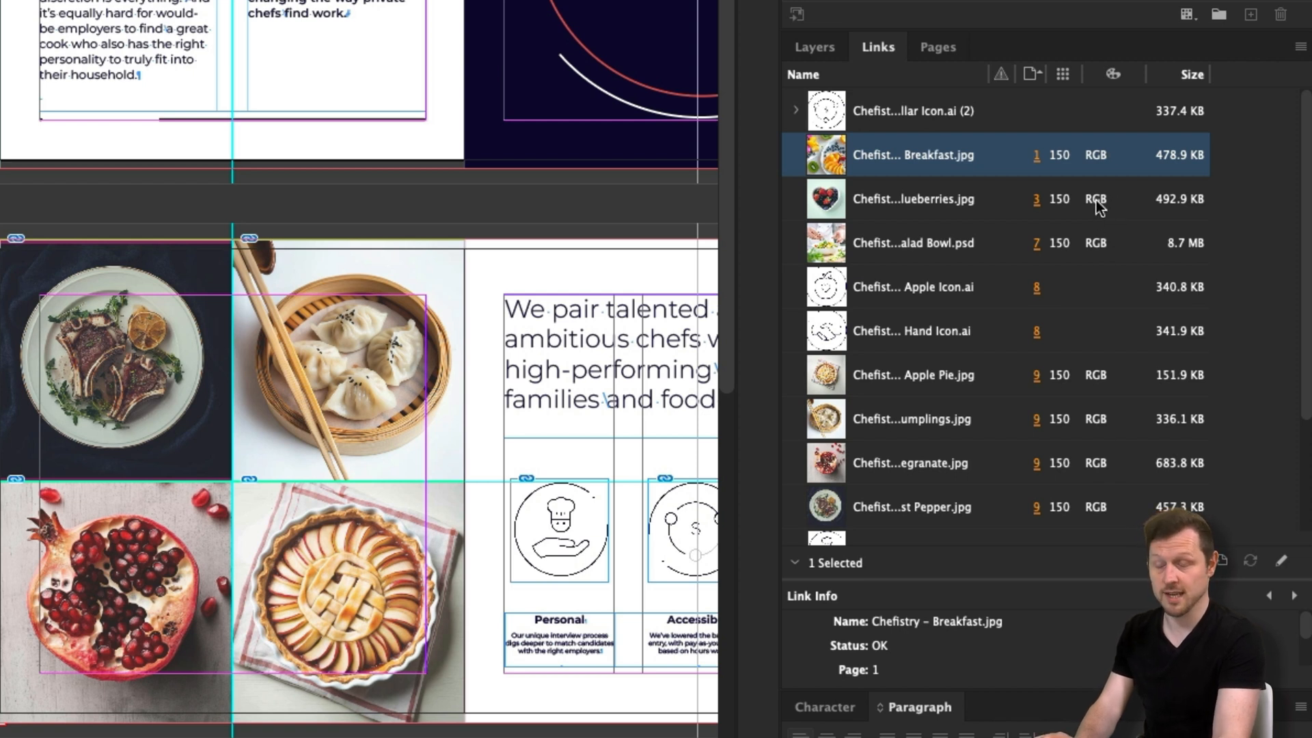
mouse_move(1101, 207)
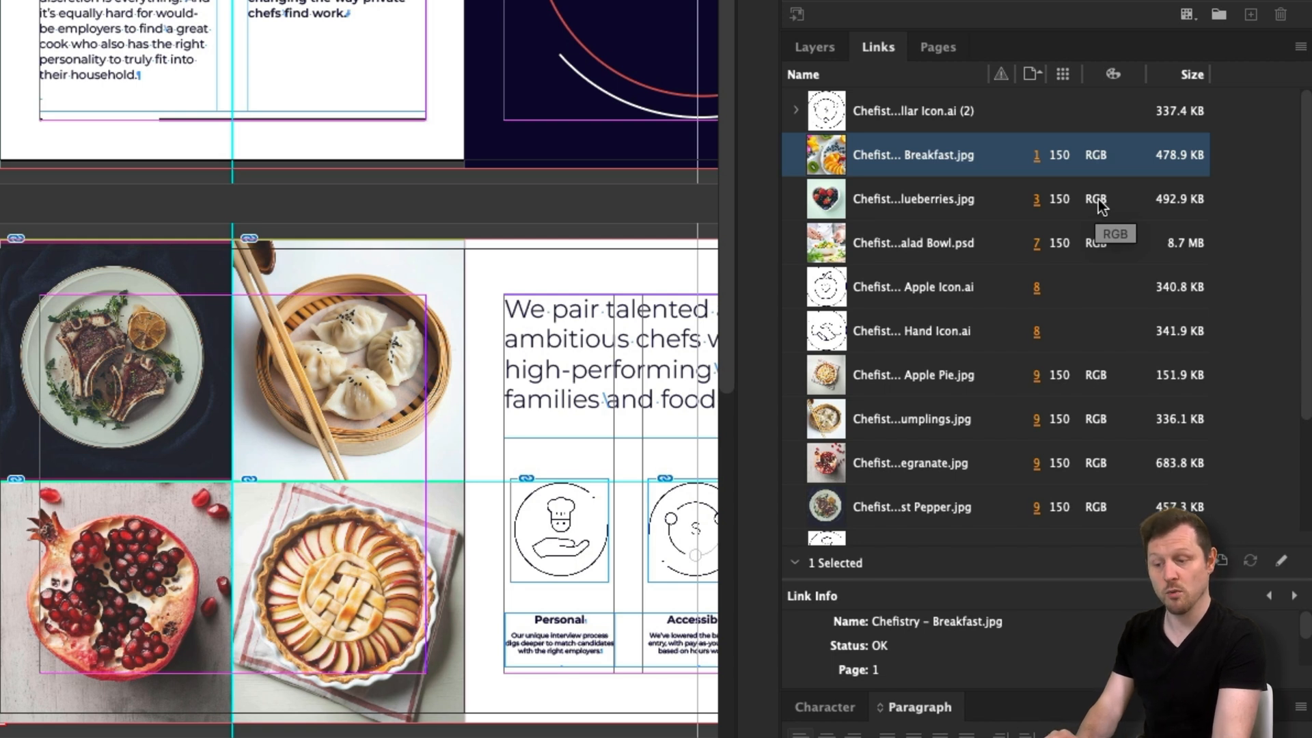
mouse_move(1121, 196)
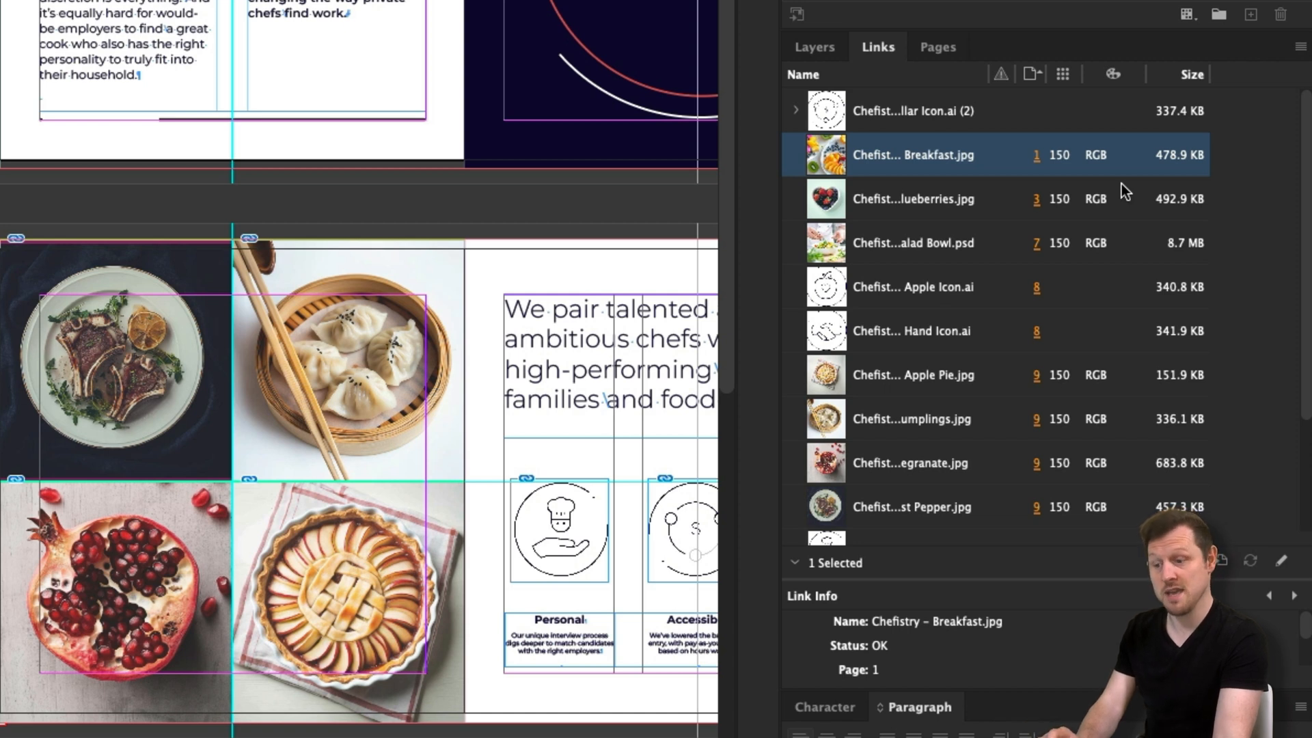
mouse_move(1093, 170)
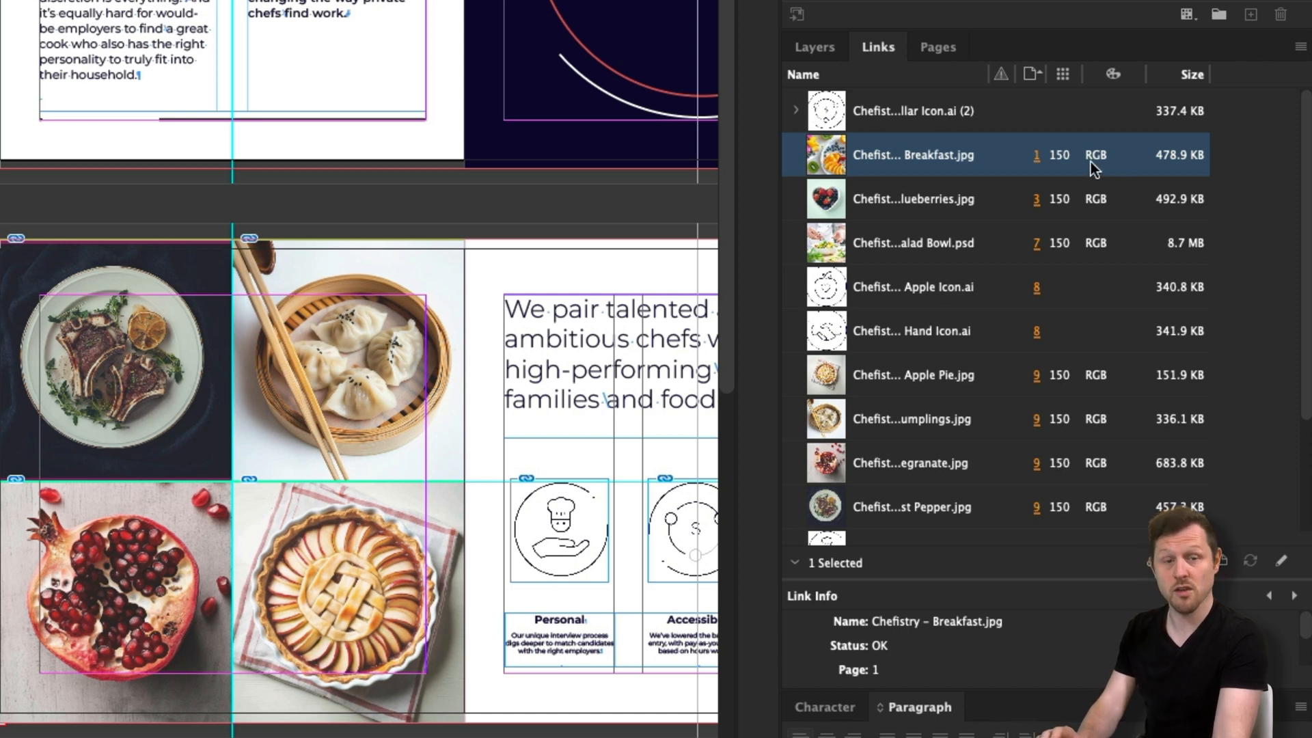
mouse_move(1120, 229)
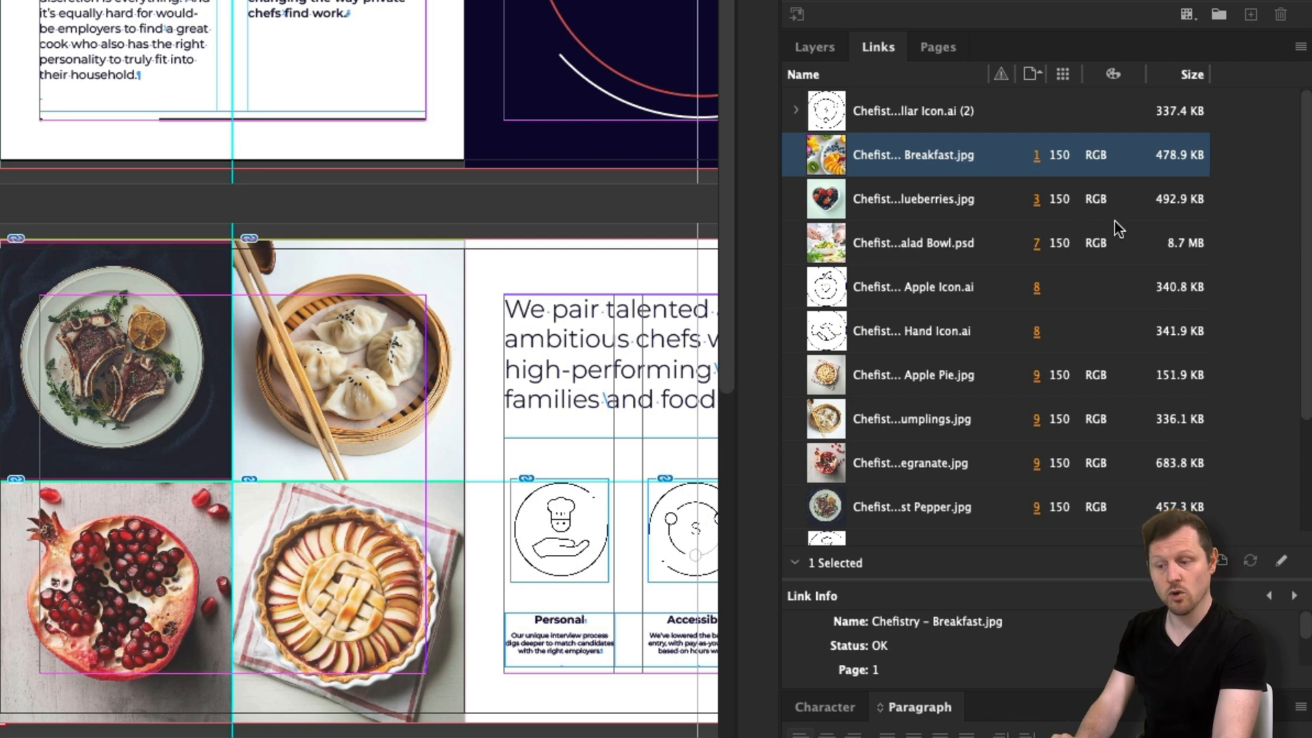
mouse_move(1116, 156)
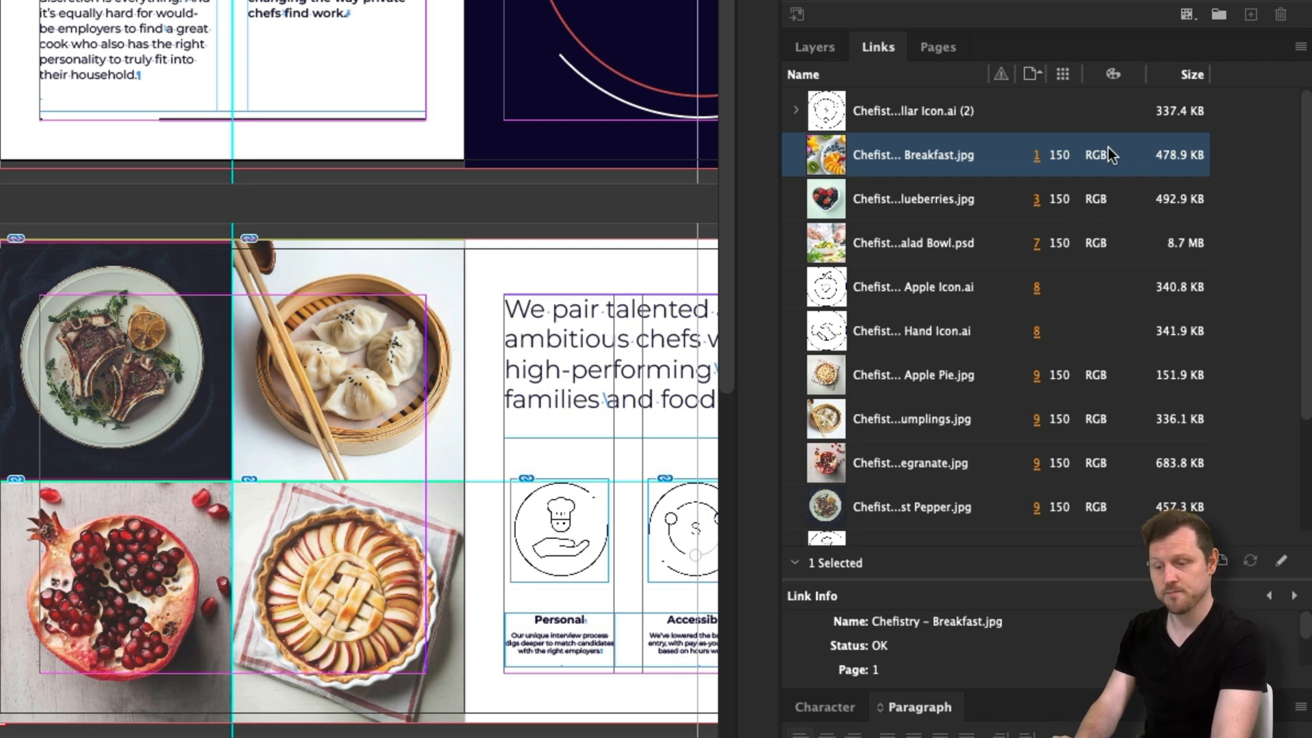
mouse_move(1113, 181)
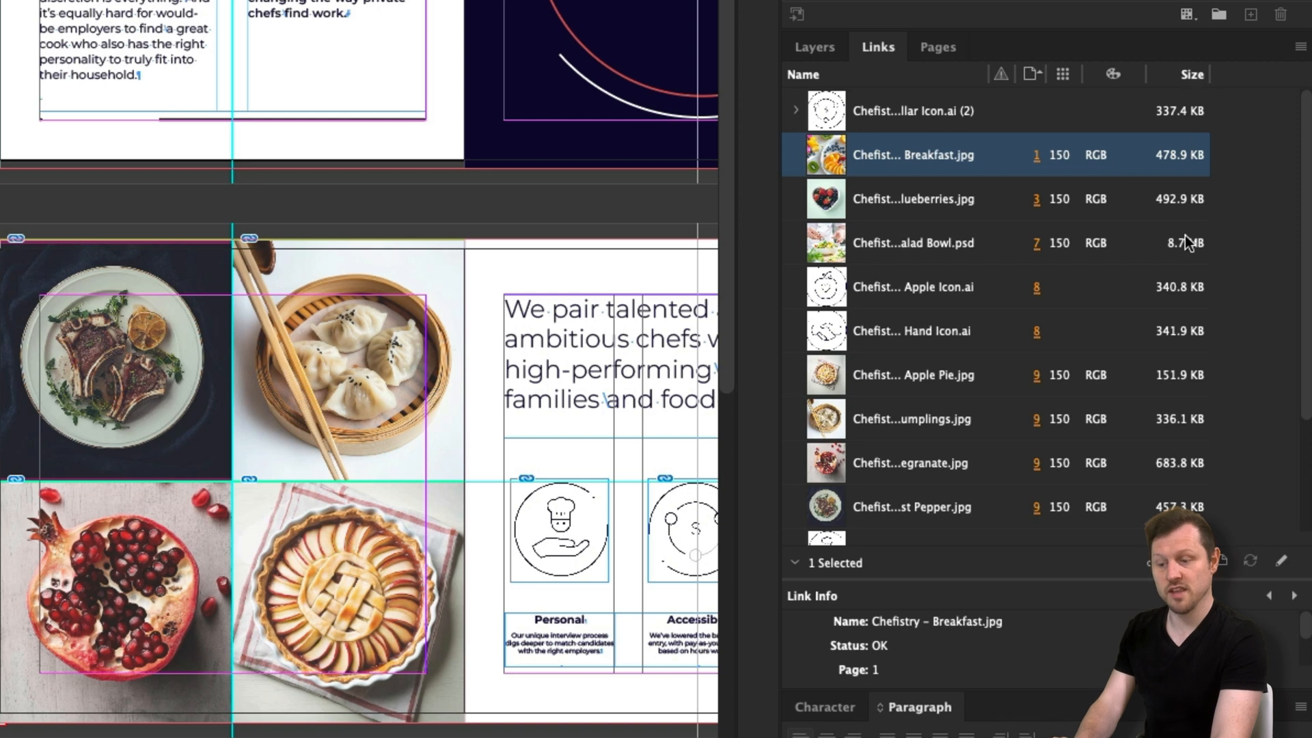
mouse_move(1237, 129)
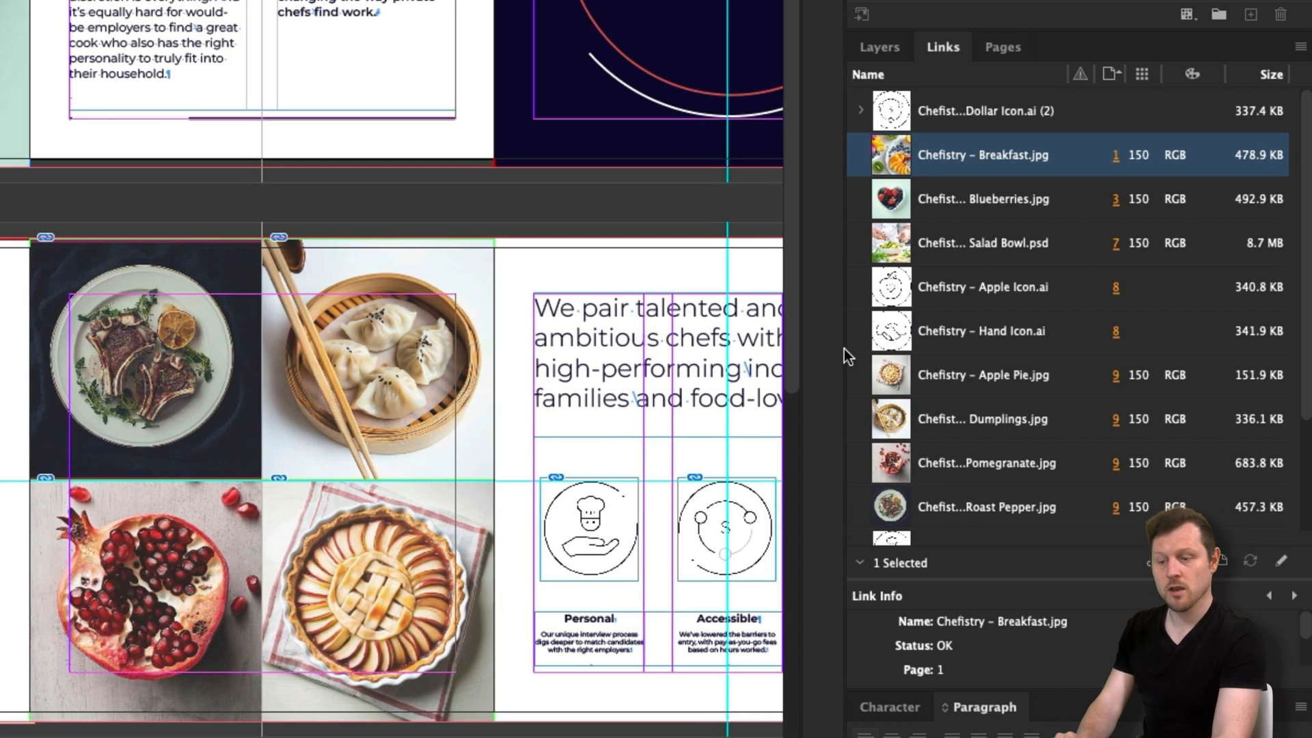
mouse_move(1185, 222)
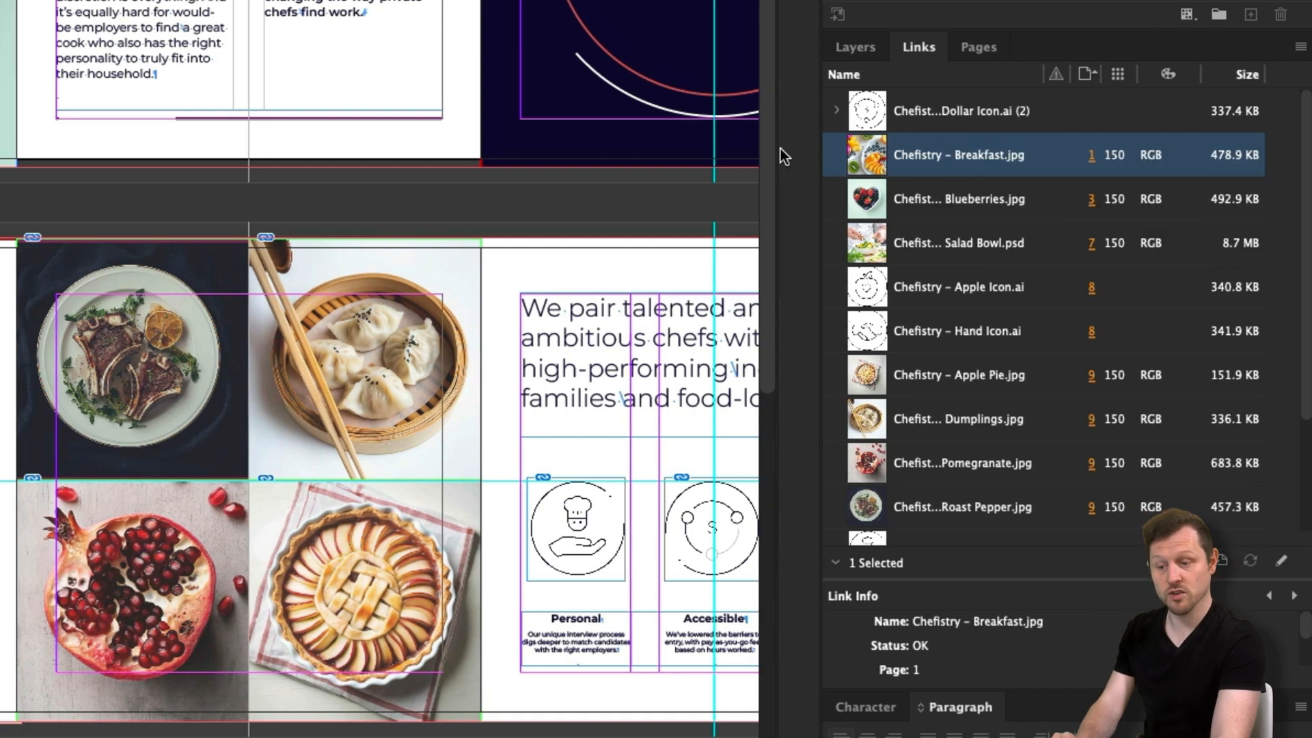
click(1243, 74)
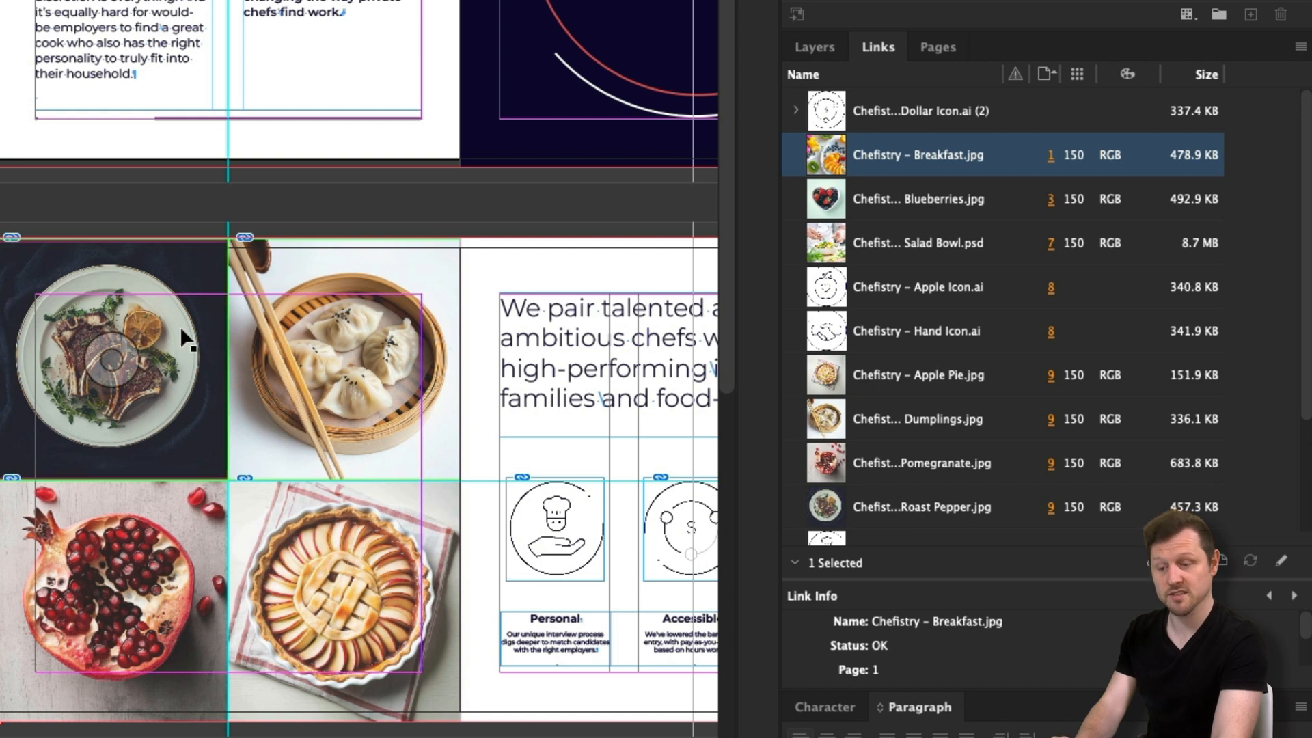
Step: Select the Blueberries link and enlarge the links list to reveal Apple Pie, Dumplings and Pomegranate
click(921, 505)
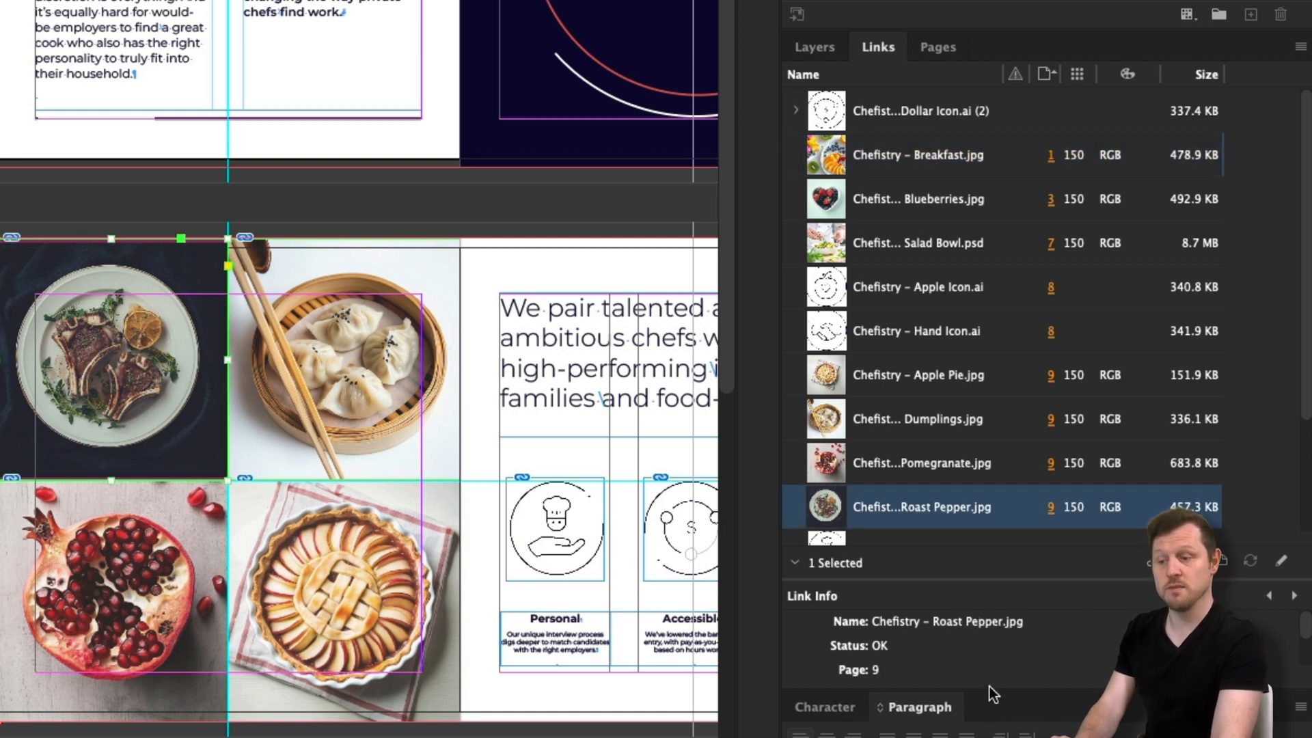
mouse_move(948, 280)
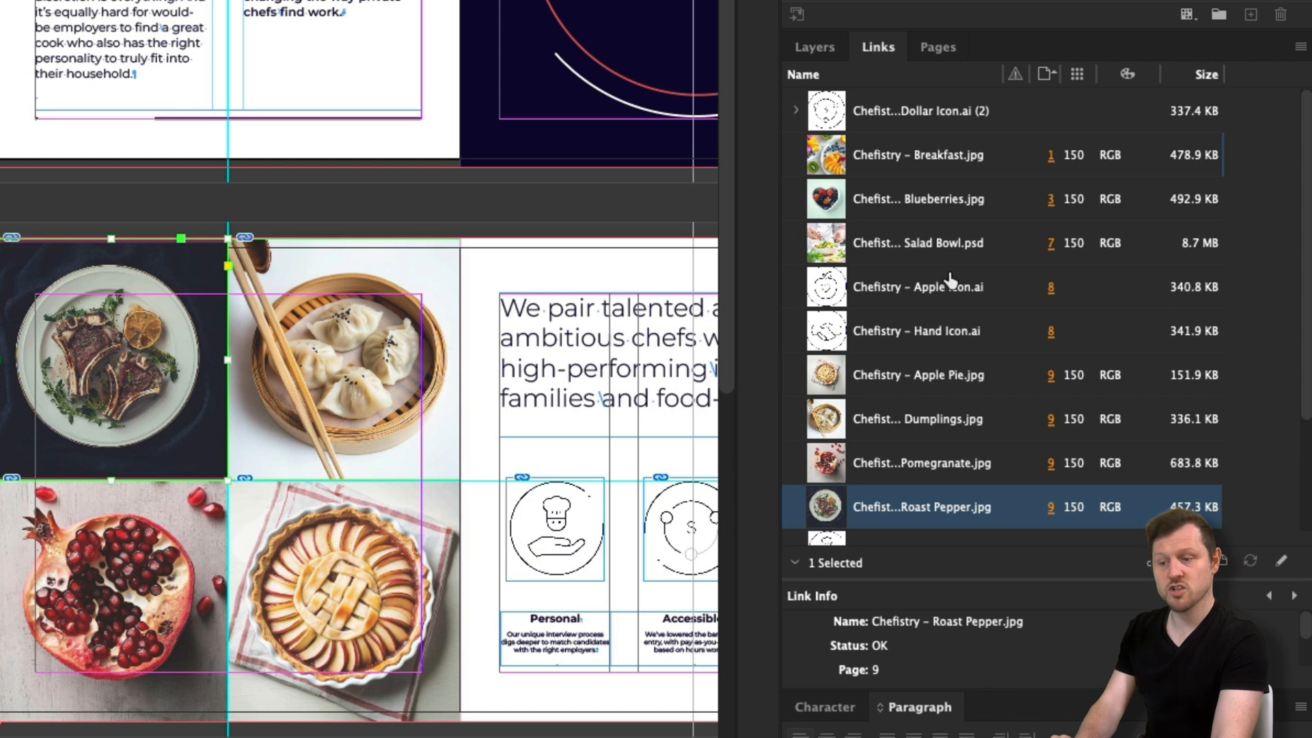
click(923, 159)
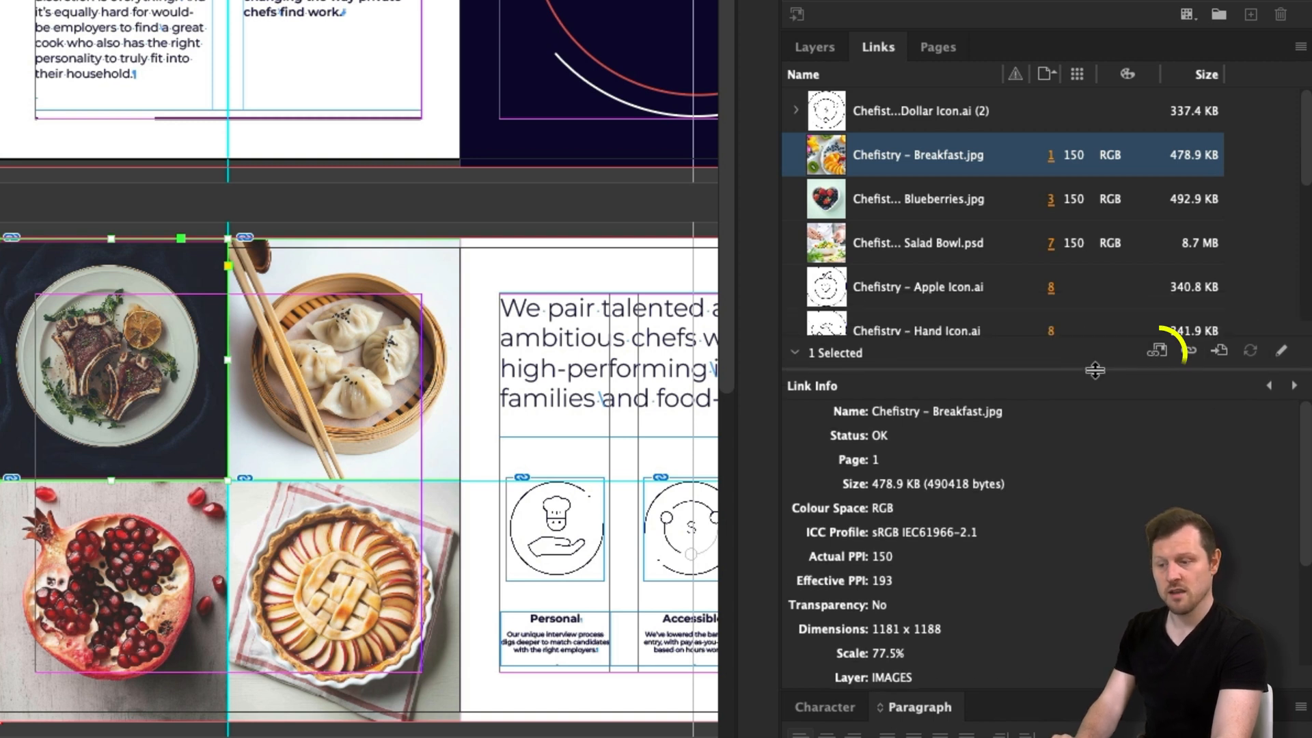
mouse_move(1188, 351)
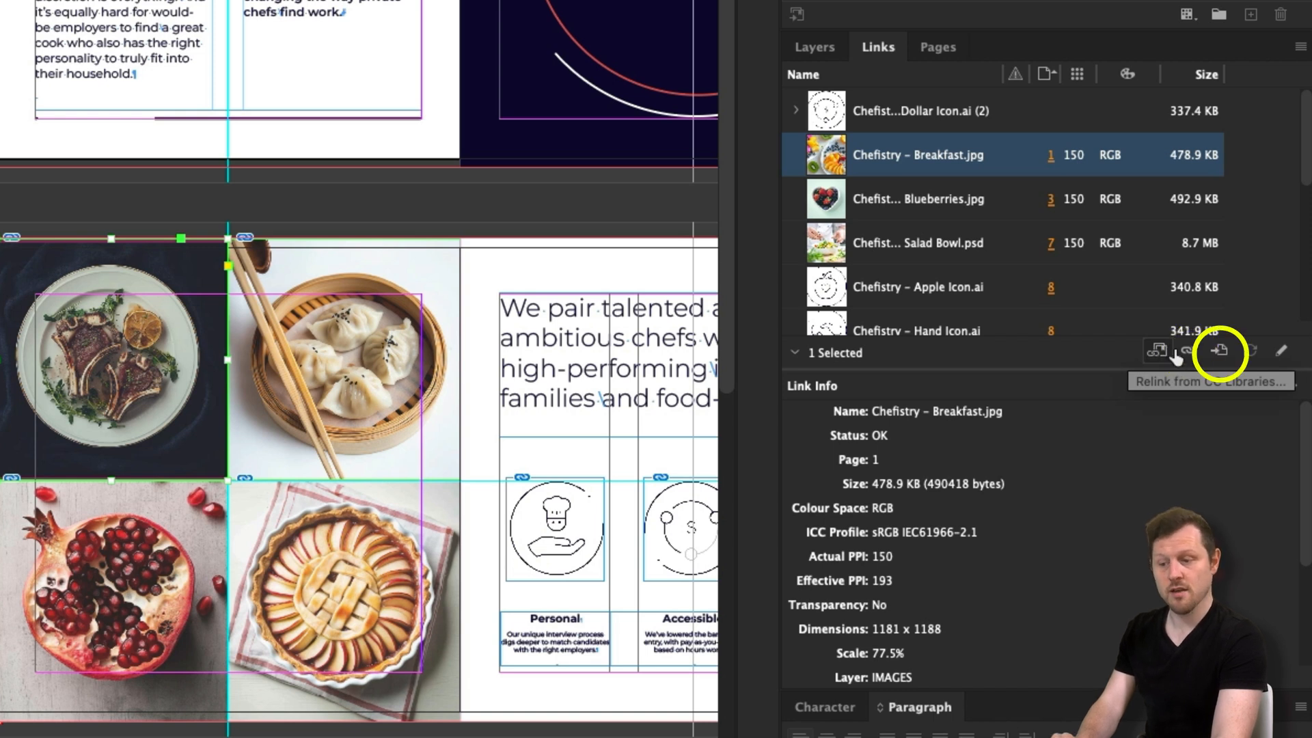
mouse_move(1217, 353)
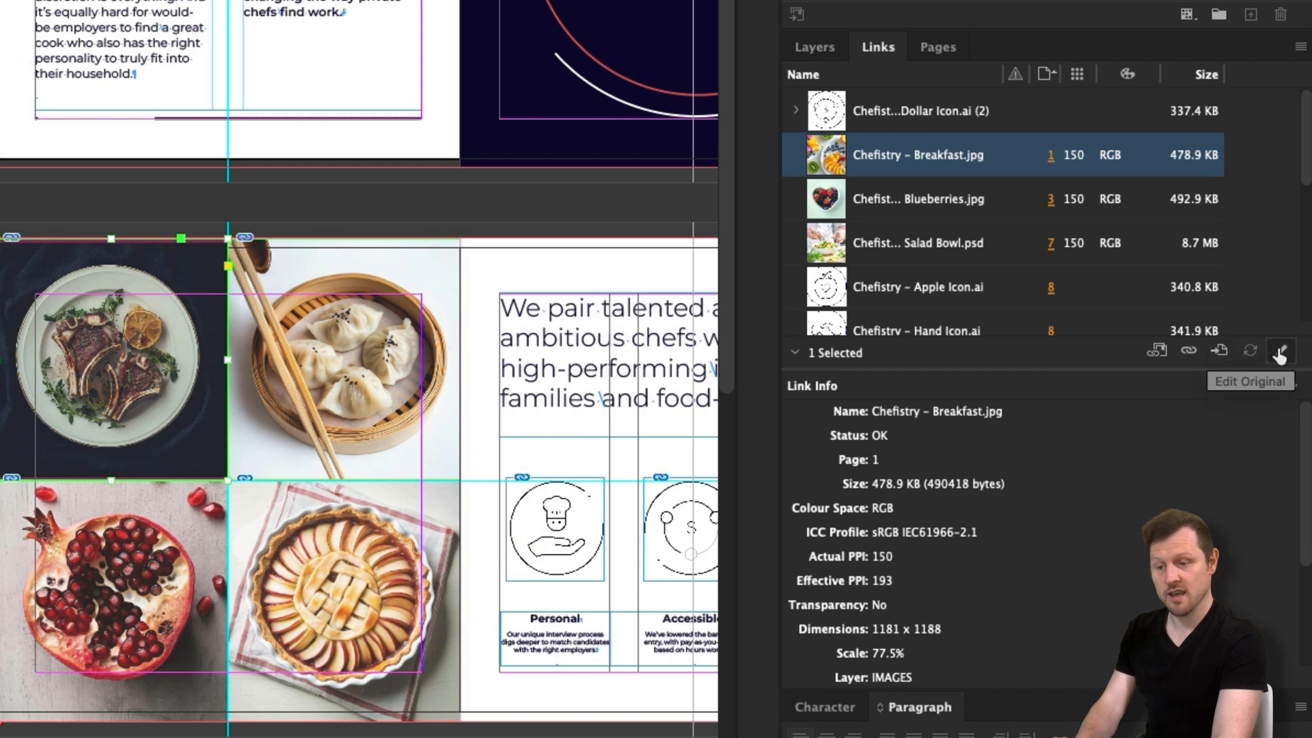
mouse_move(1189, 351)
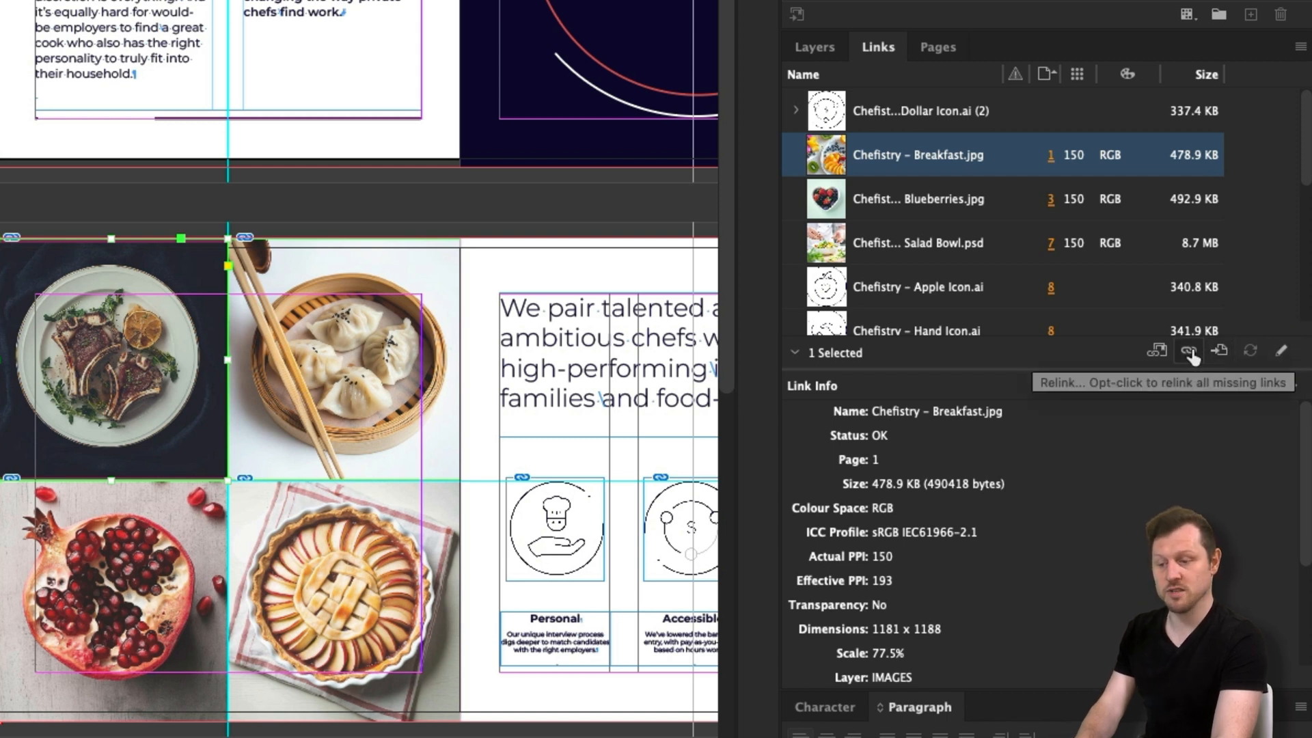
click(918, 199)
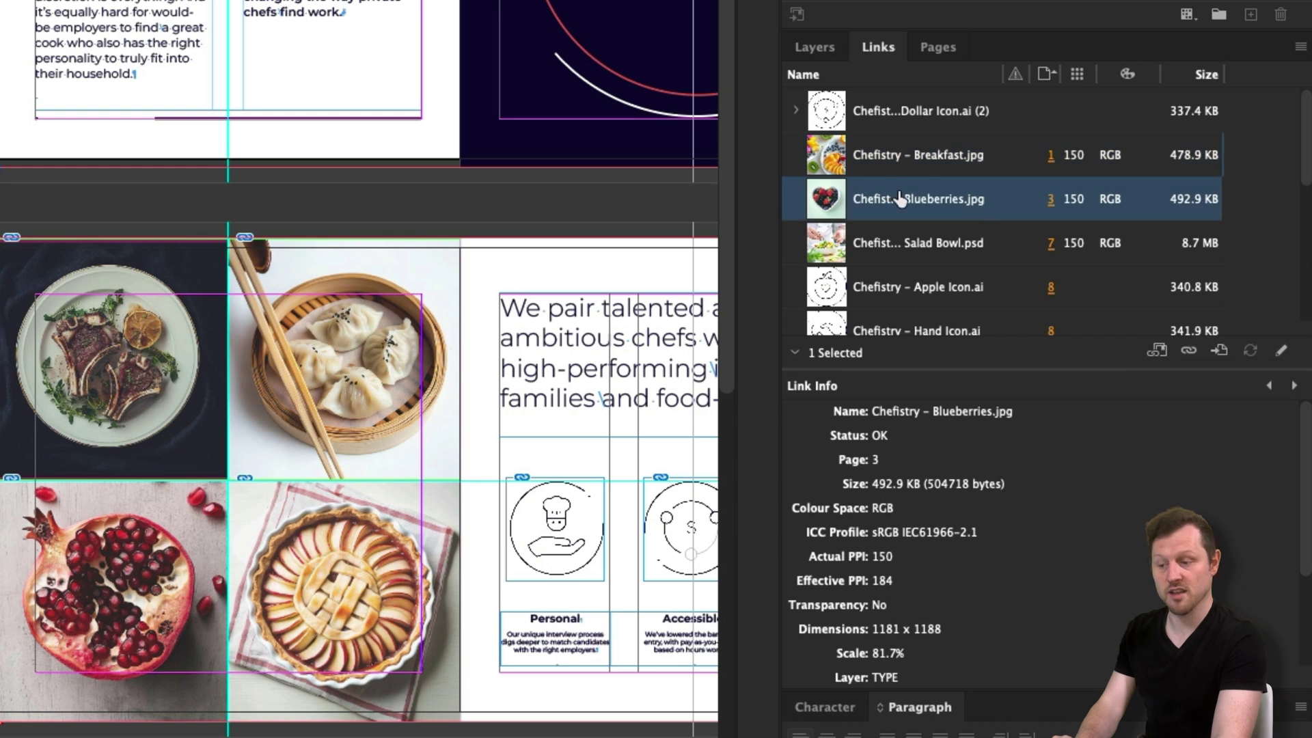
mouse_move(899, 198)
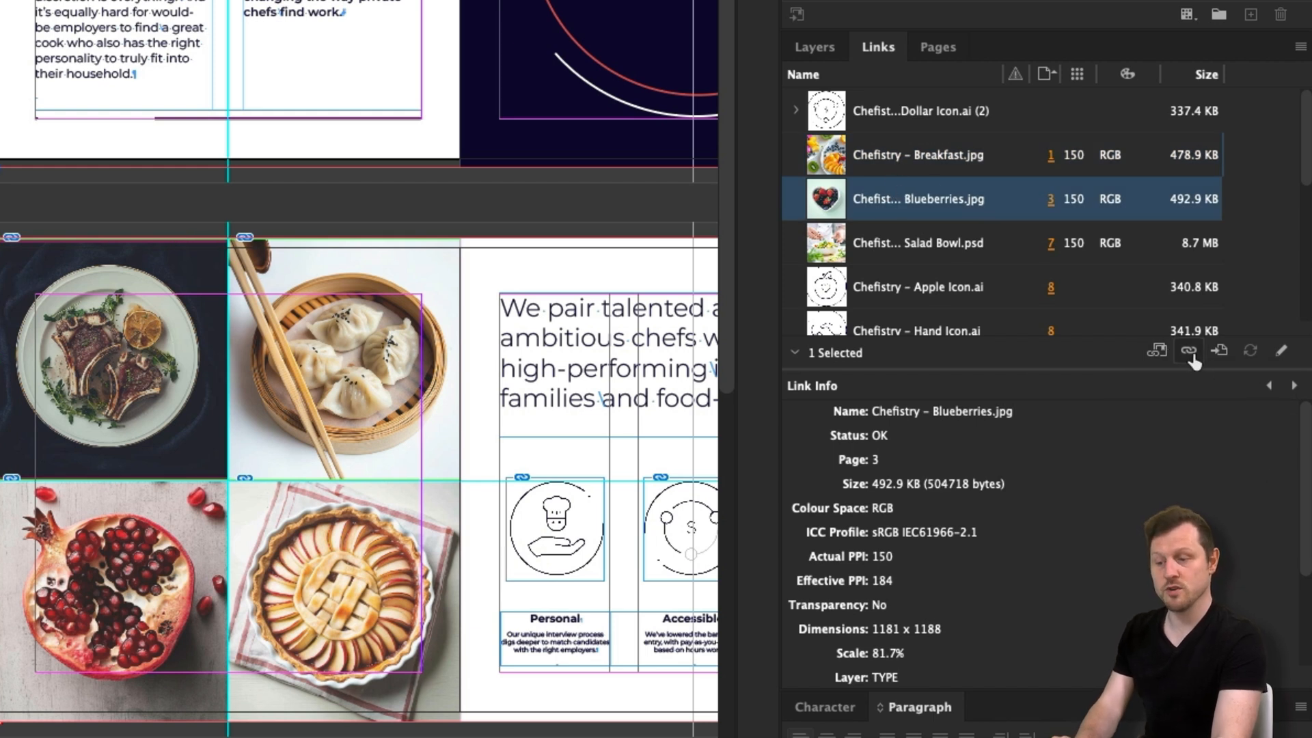
mouse_move(1187, 351)
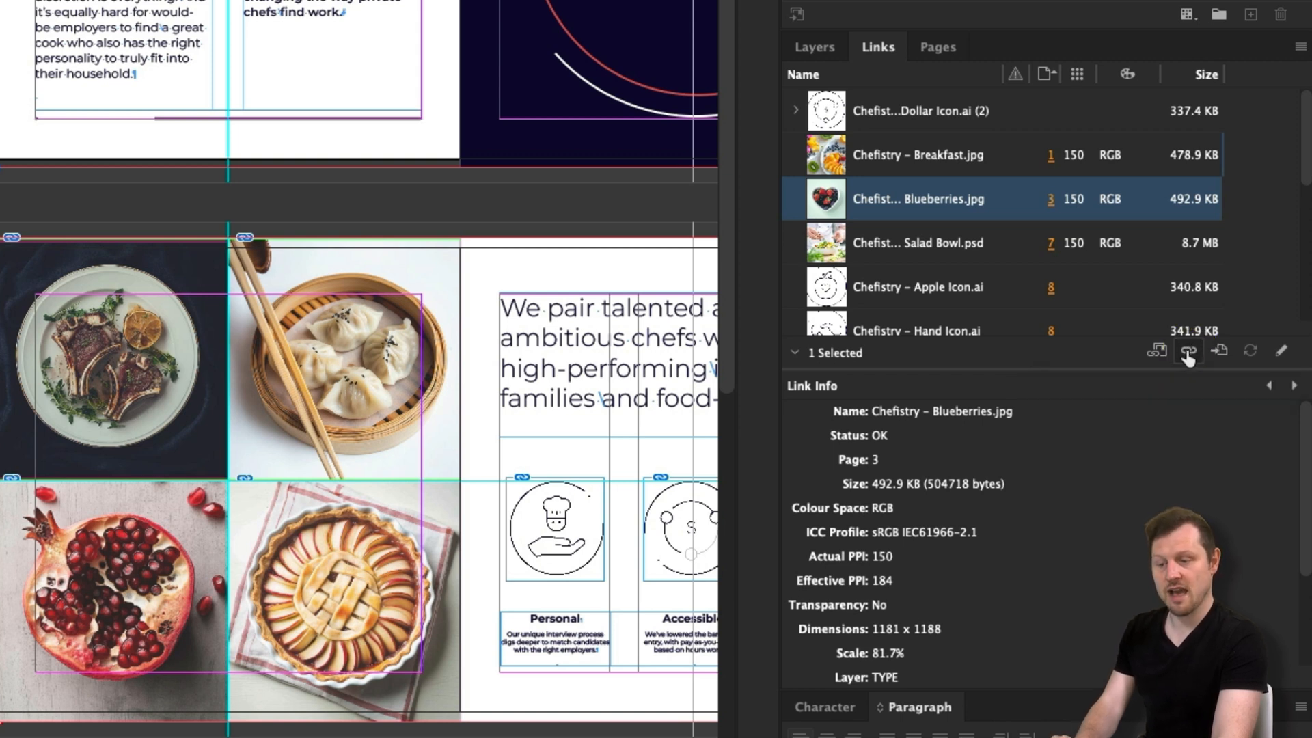
mouse_move(1219, 354)
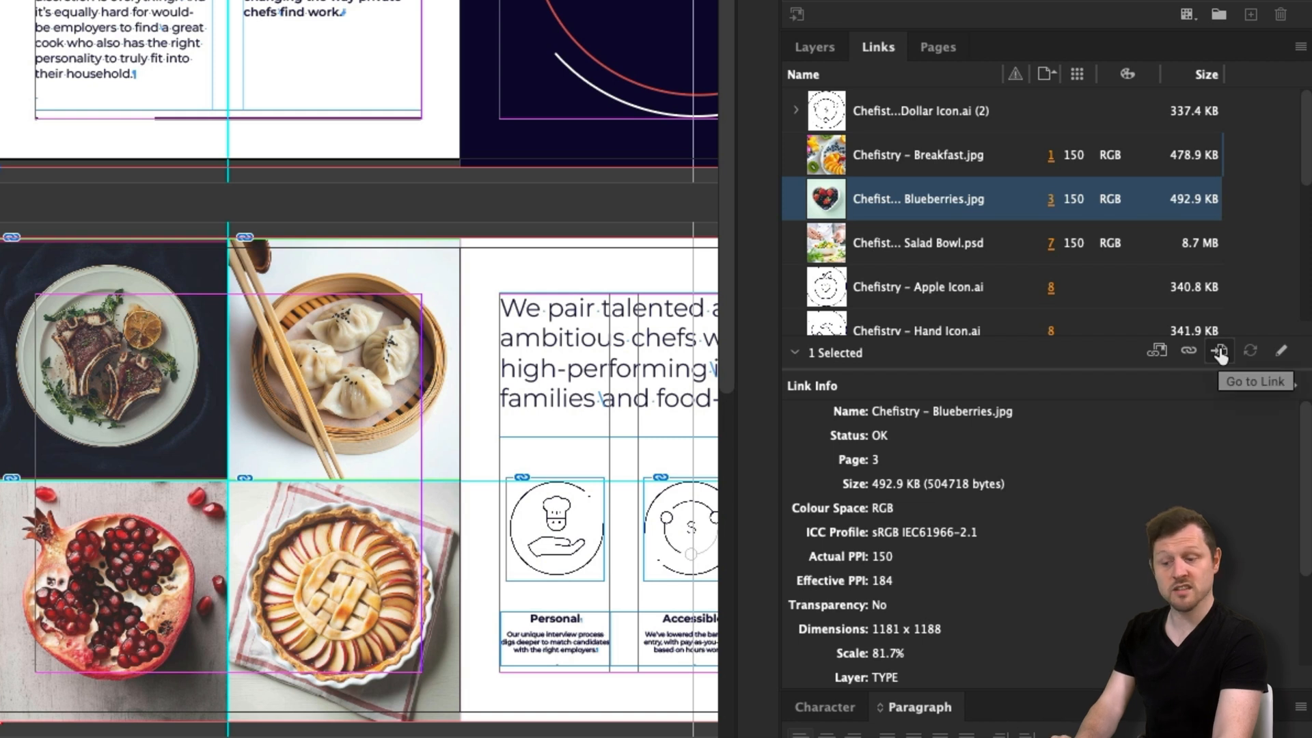
mouse_move(1218, 373)
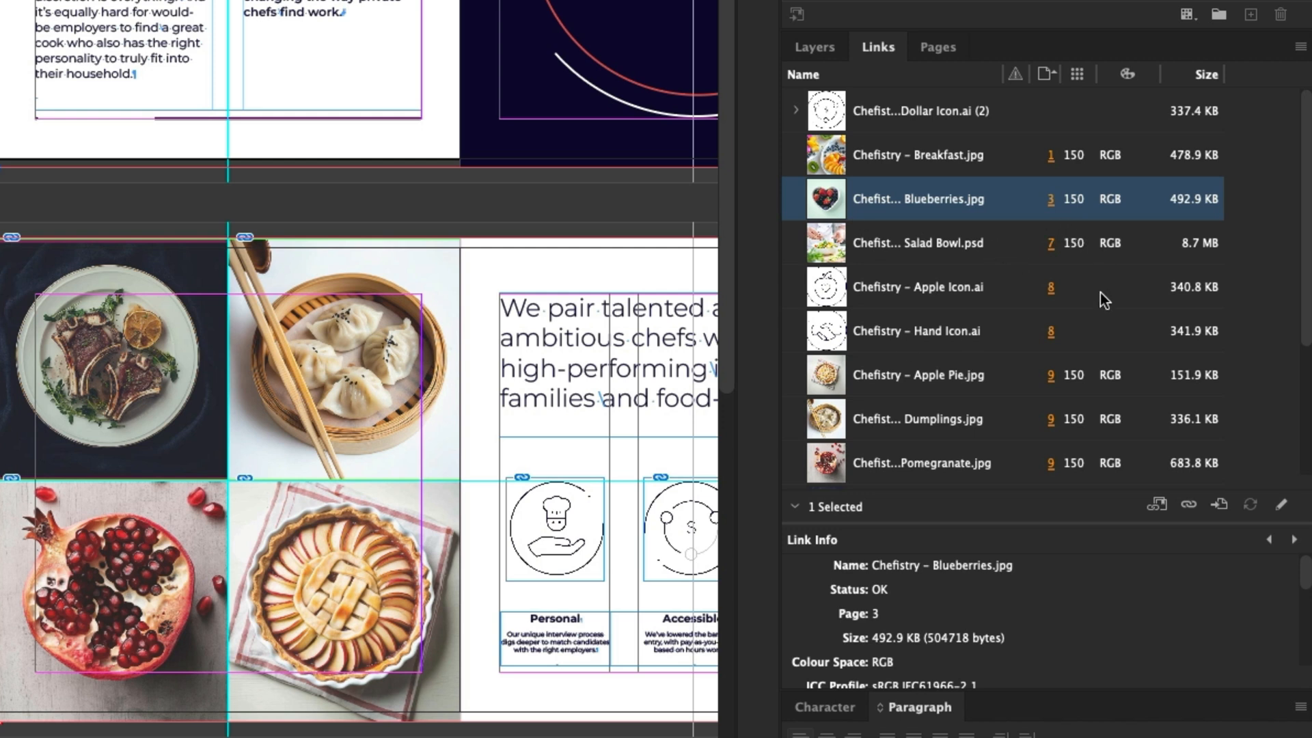
mouse_move(913, 243)
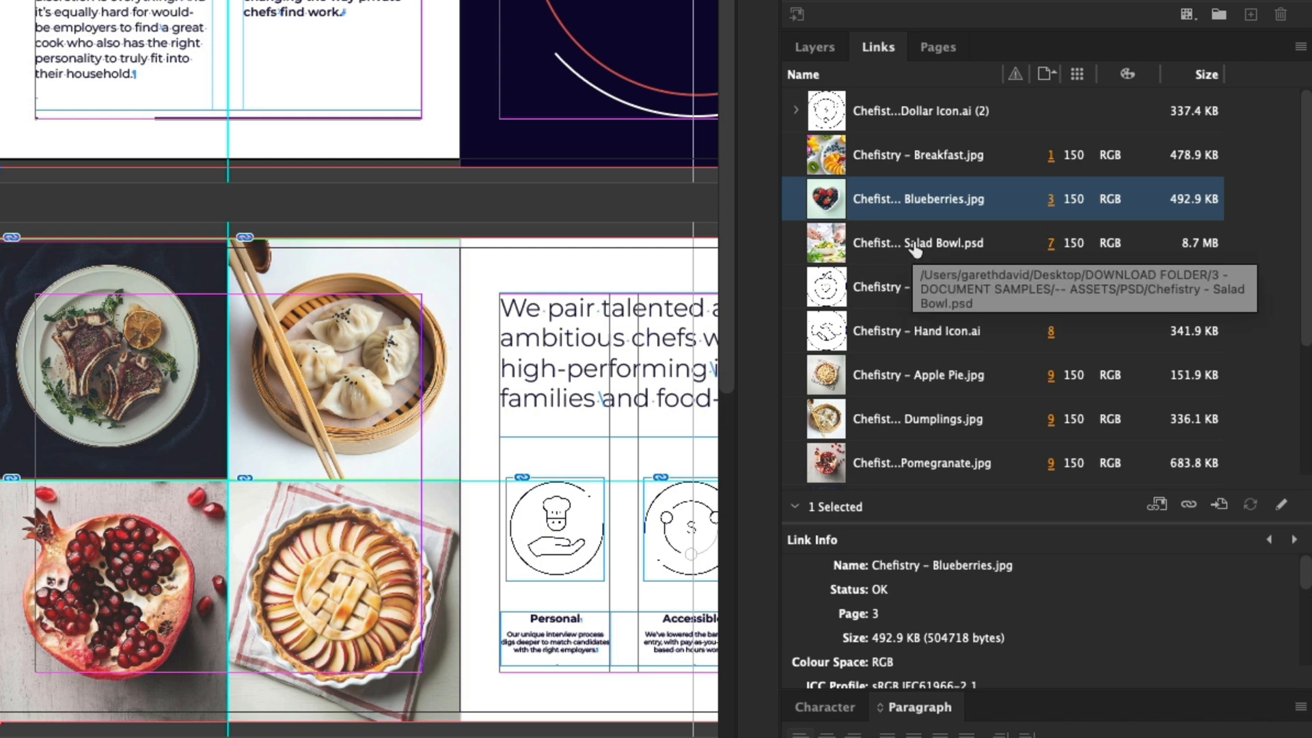
Step: Select the Chefistry – Salad Bowl.psd link and go to its placement on page 7
click(919, 243)
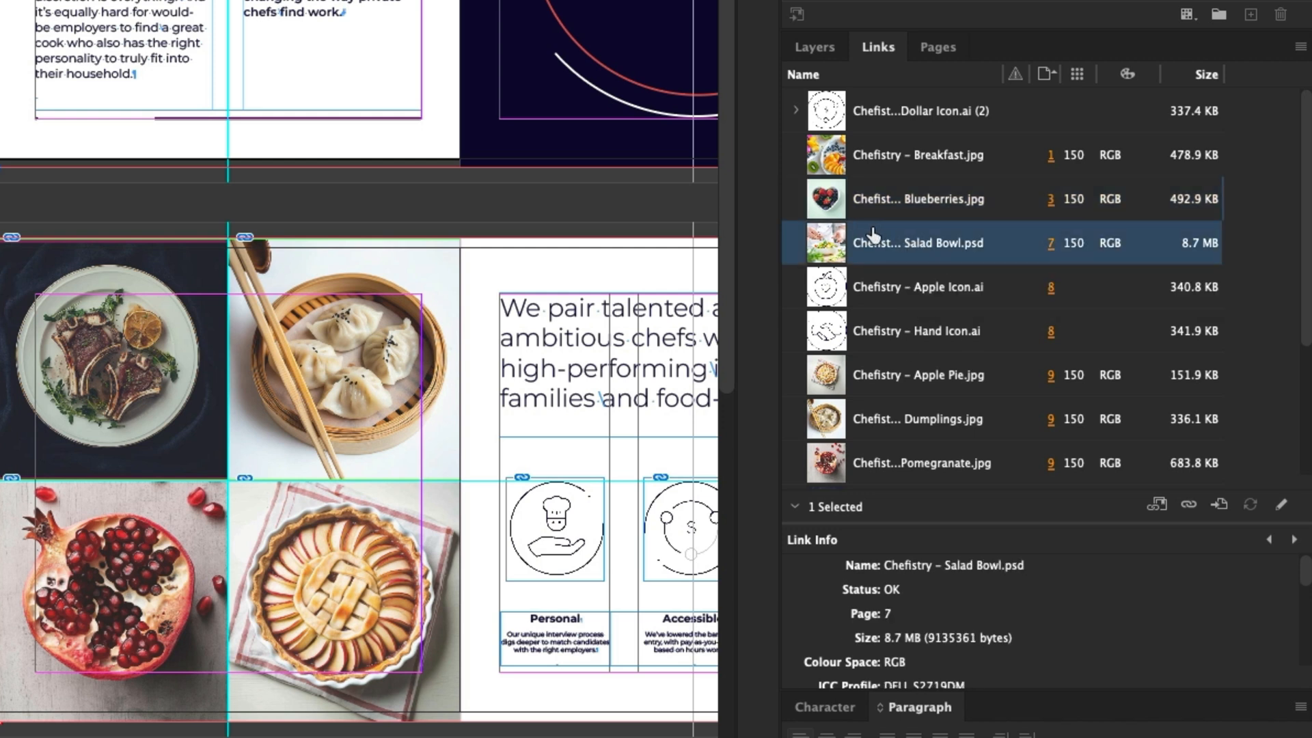
mouse_move(1221, 502)
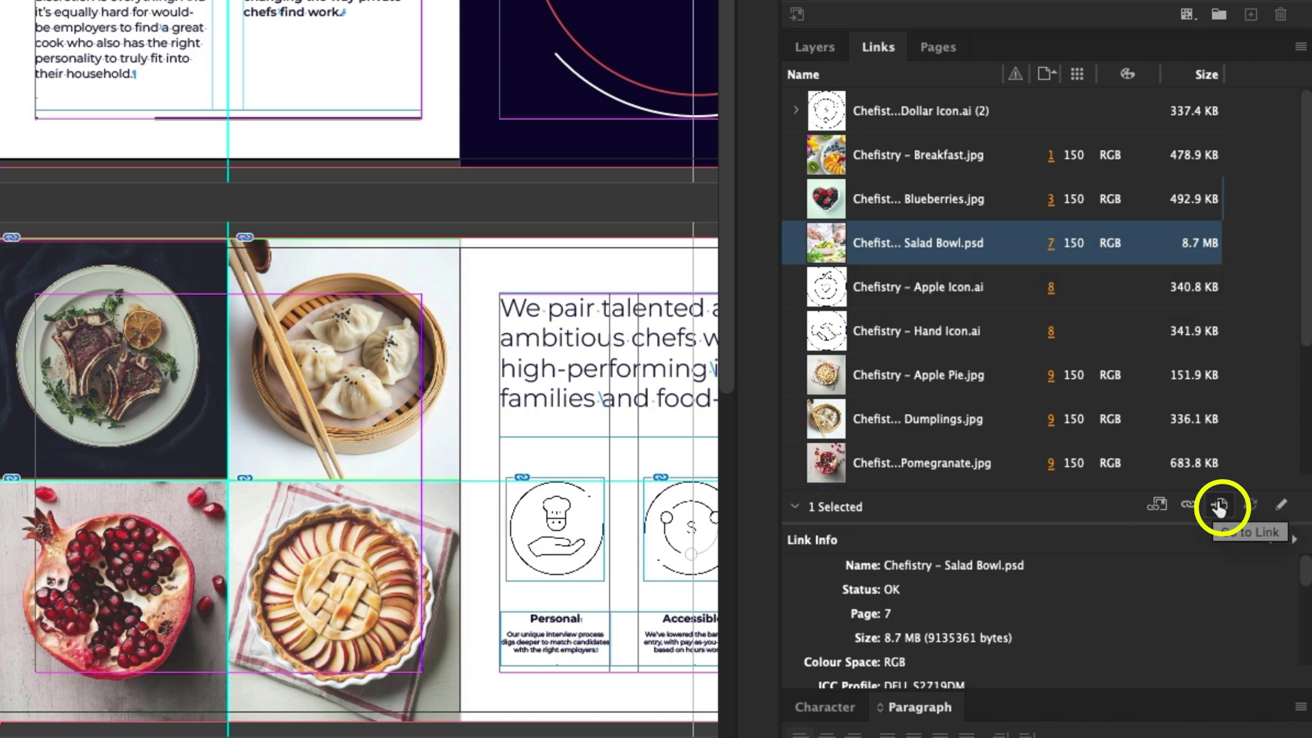
click(1216, 502)
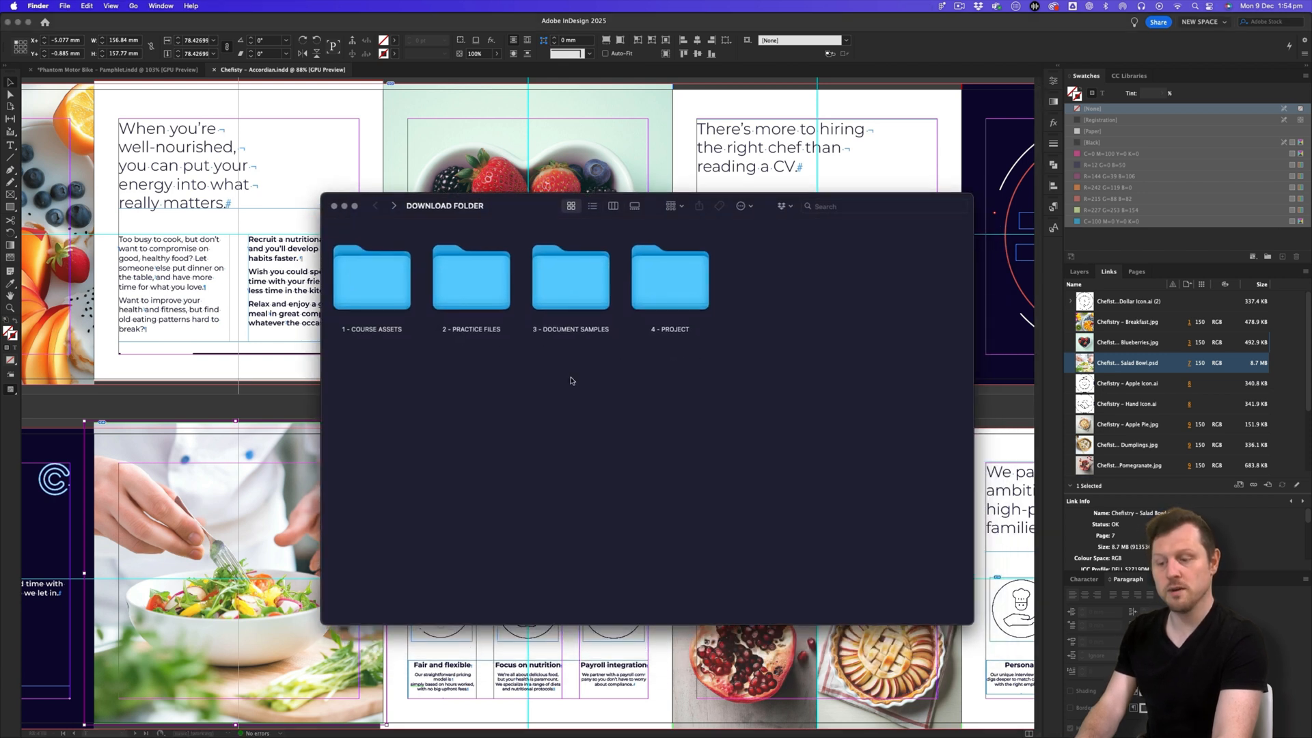
Step: Browse 3 - DOCUMENT SAMPLES > -- ASSETS > PSD and open Chefistry - Salad Bowl.psd in Photoshop
double_click(570, 276)
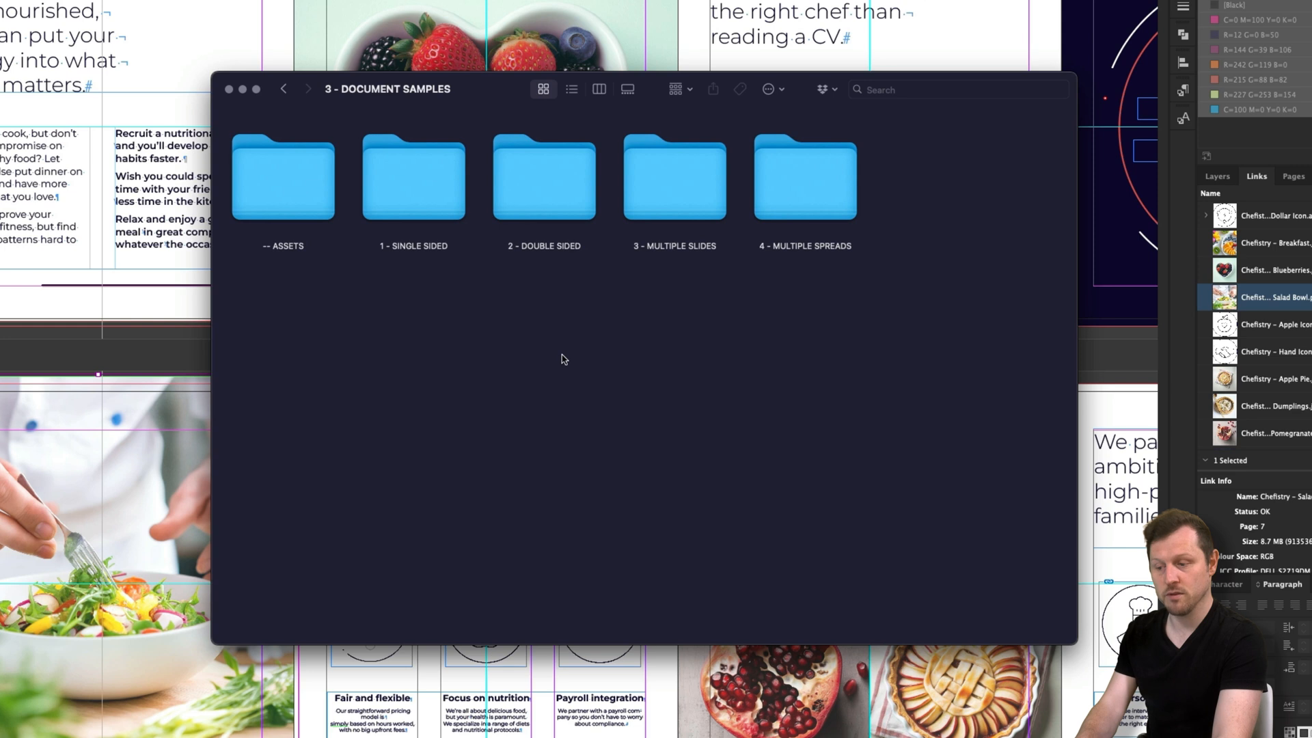
double_click(283, 179)
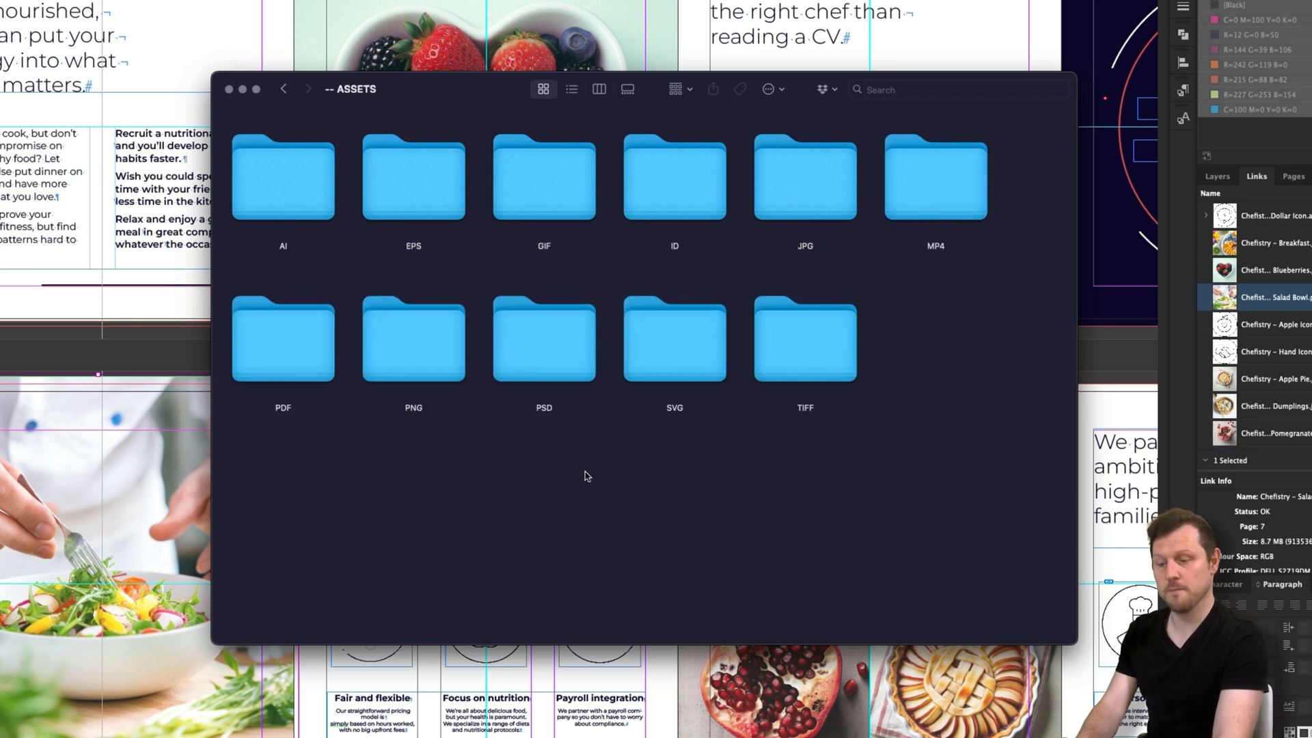
double_click(544, 339)
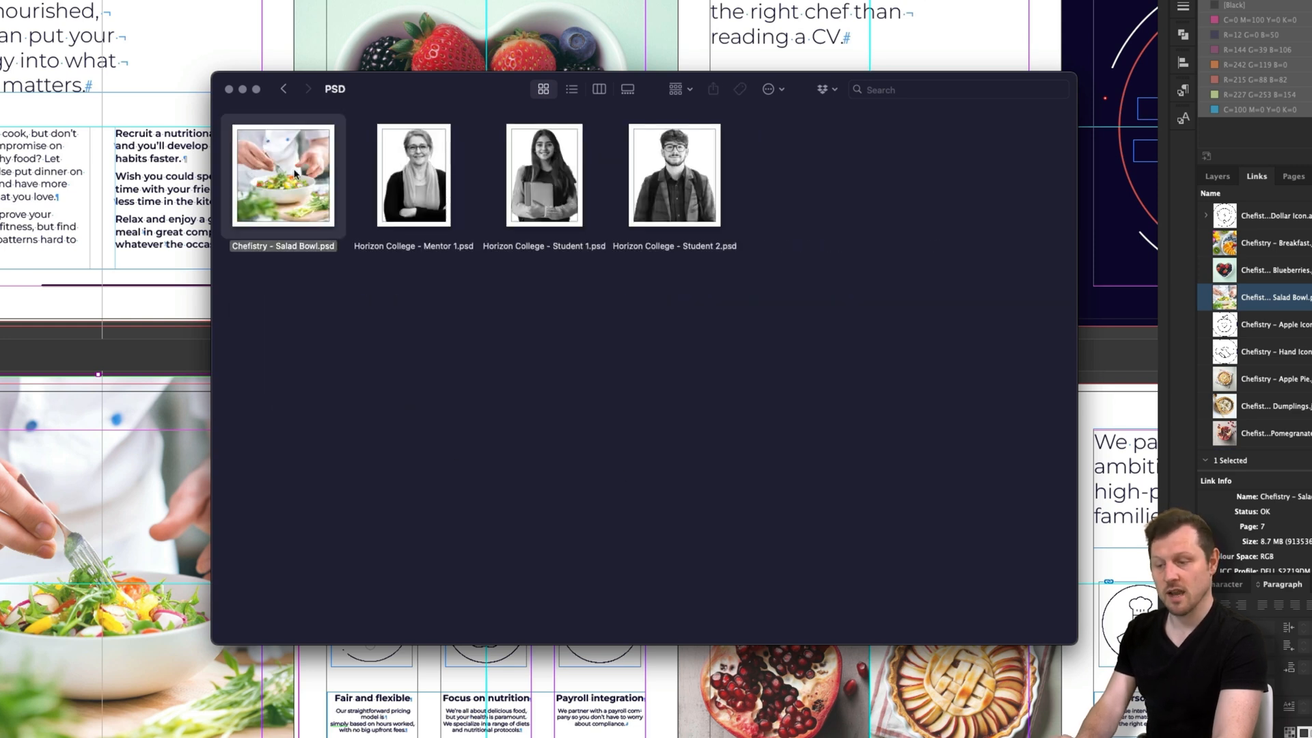
double_click(284, 175)
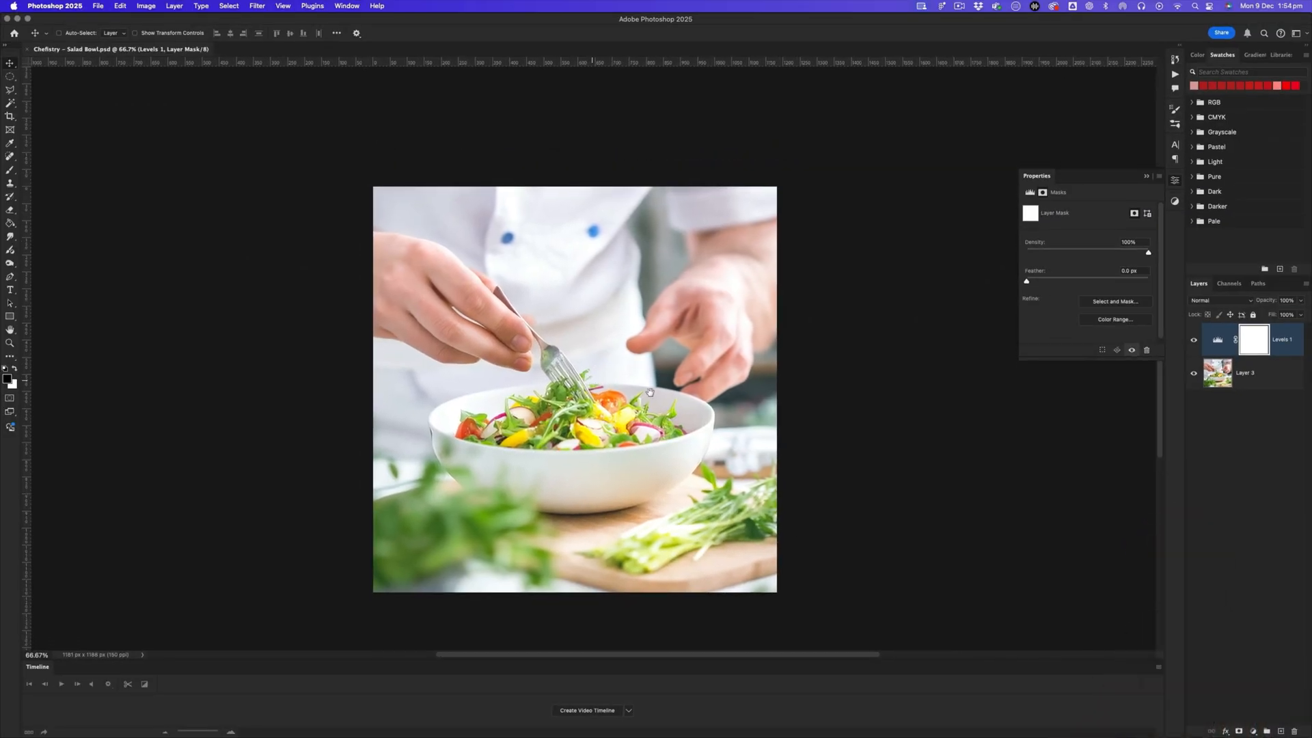
Step: Add a Black & White adjustment layer to the salad bowl photo
click(1251, 730)
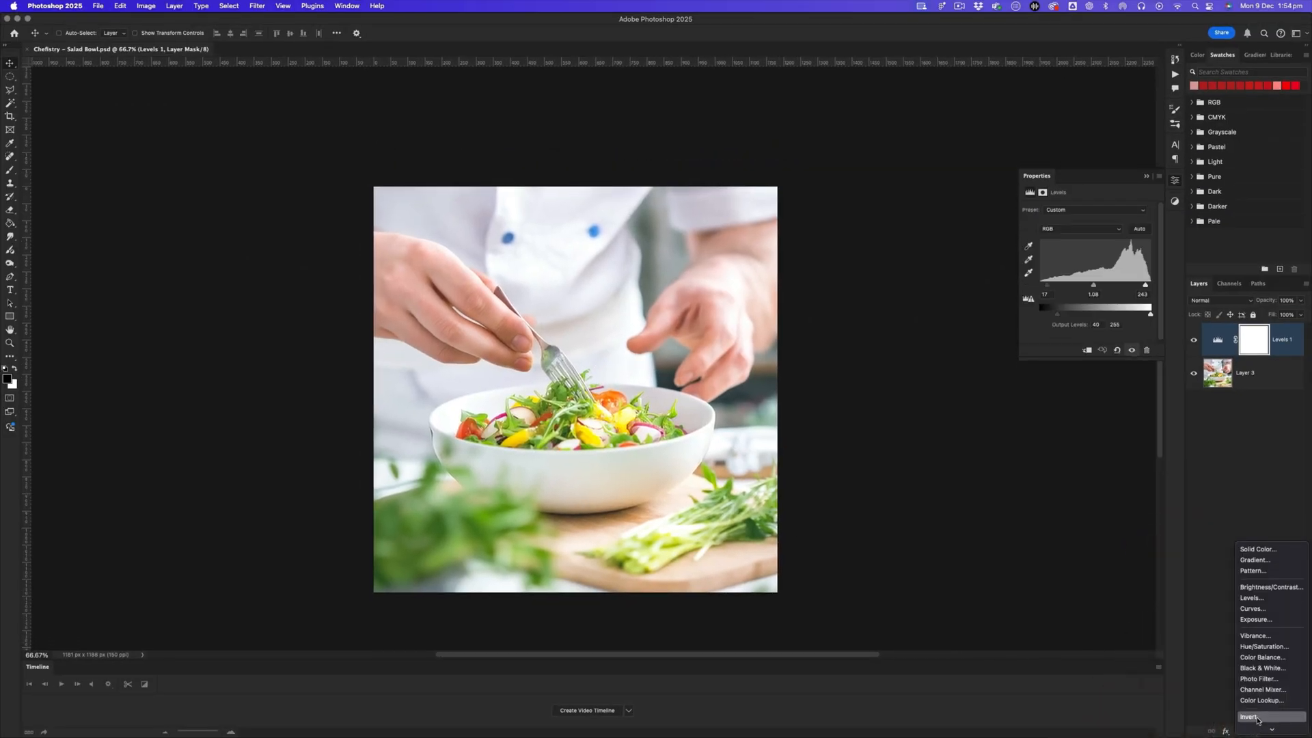
click(1262, 667)
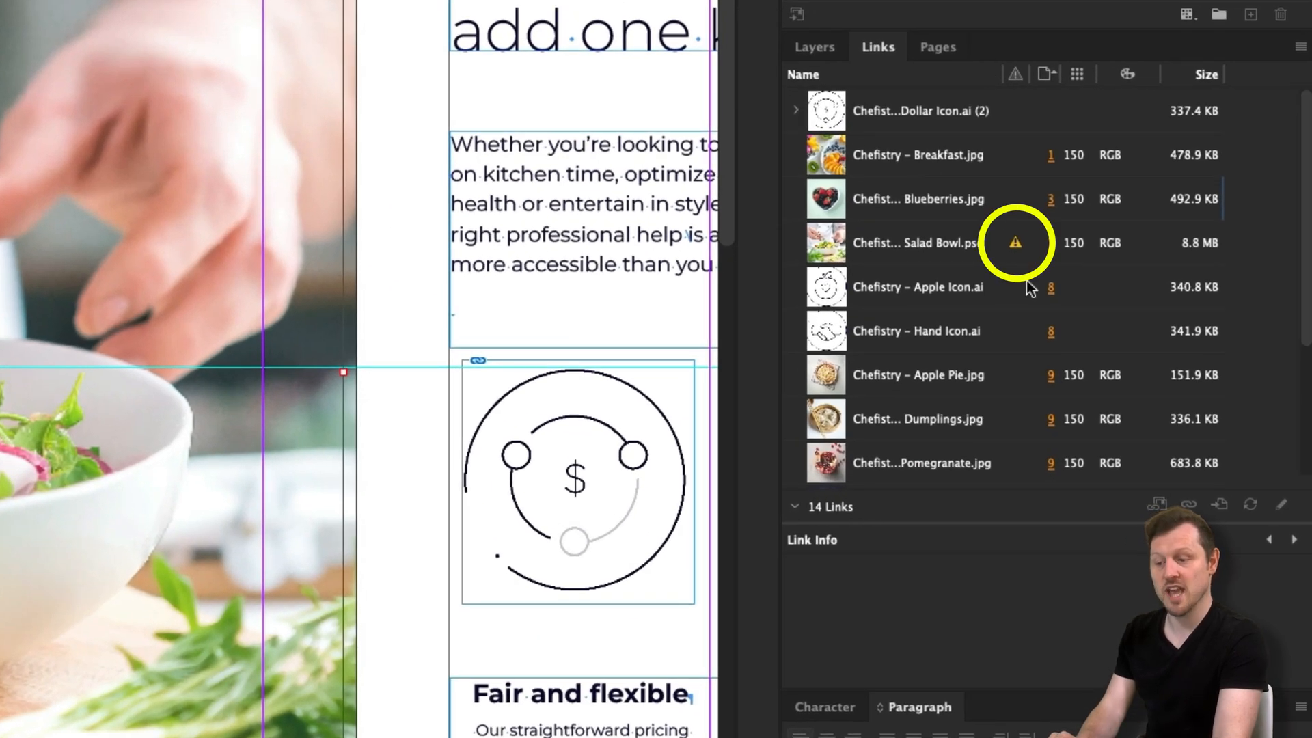
mouse_move(1037, 299)
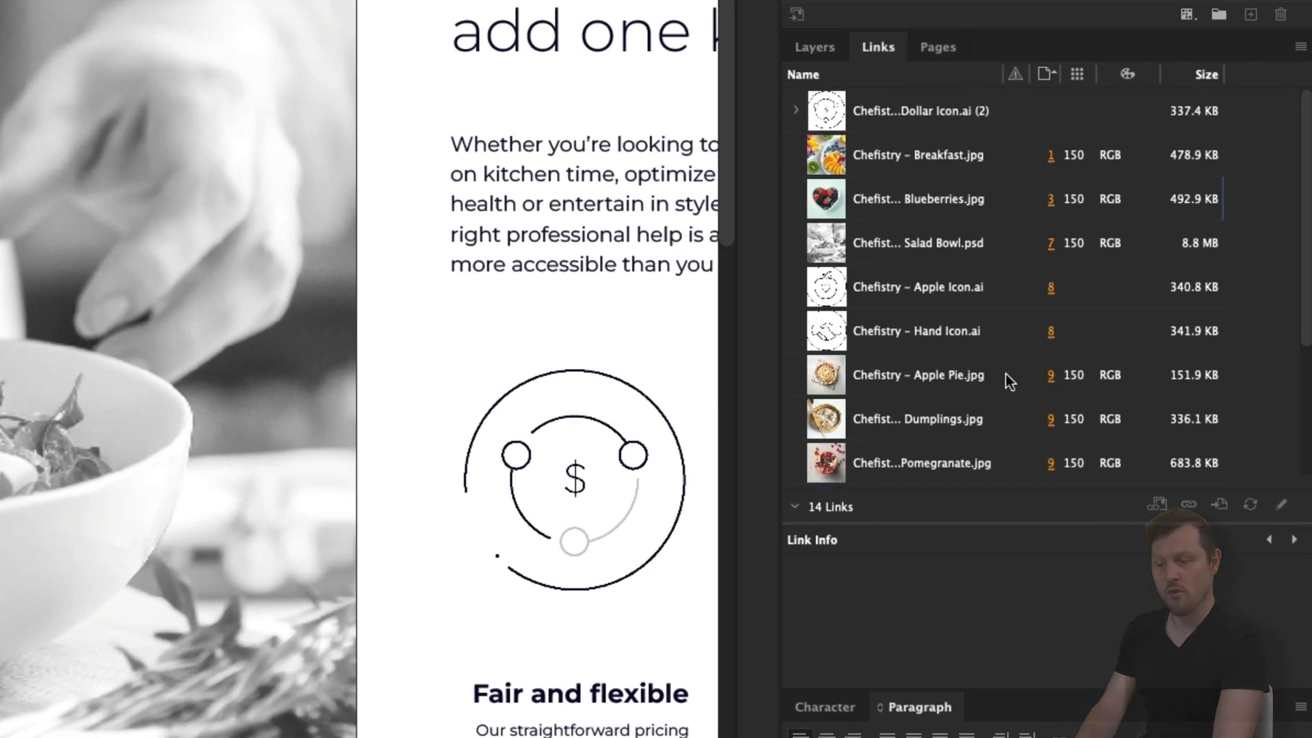
Step: Update the modified Chefistry – Salad Bowl.psd link so page 7 shows the black-and-white photo
click(918, 243)
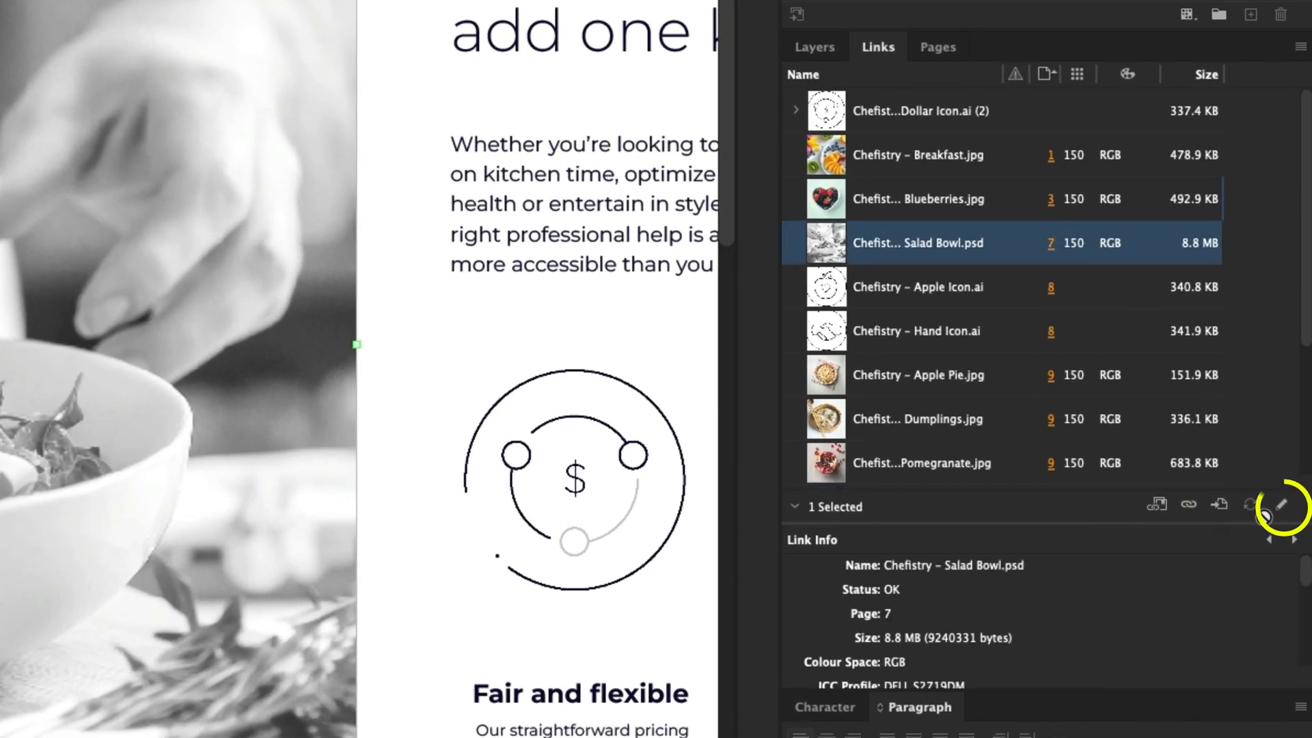
mouse_move(1282, 503)
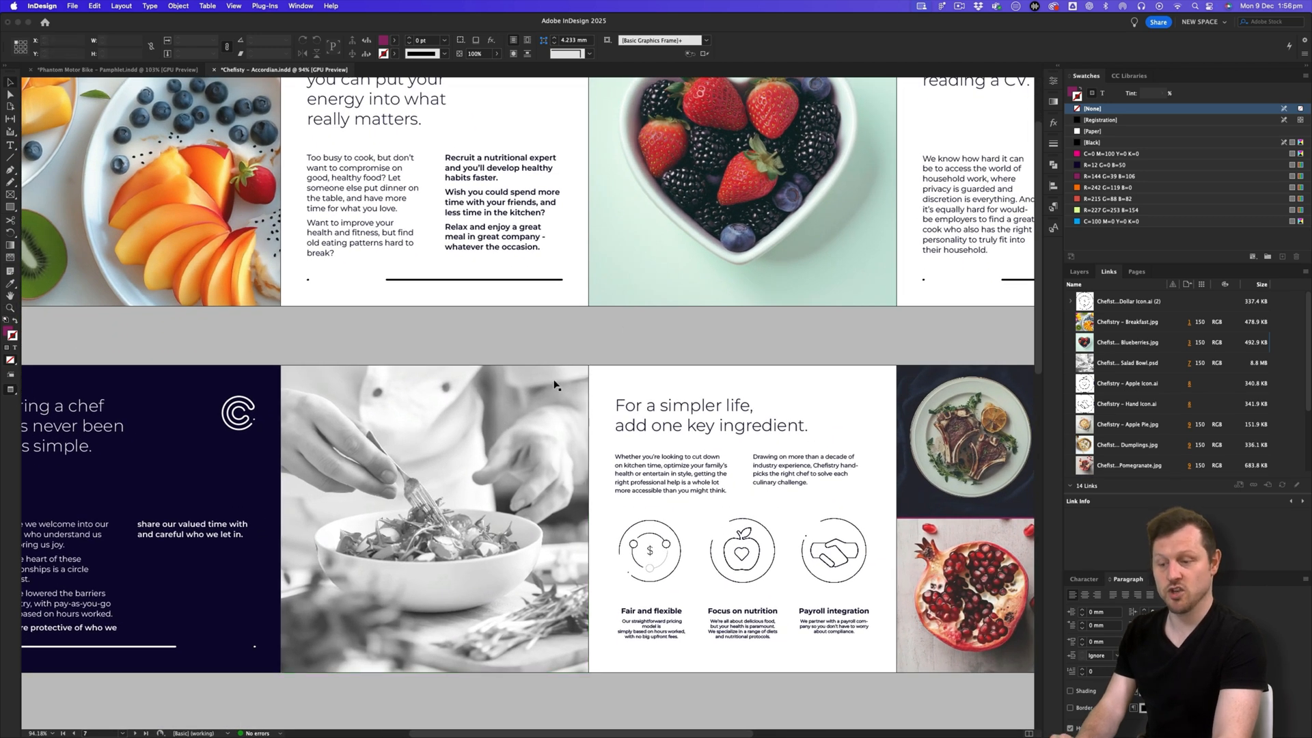
click(431, 467)
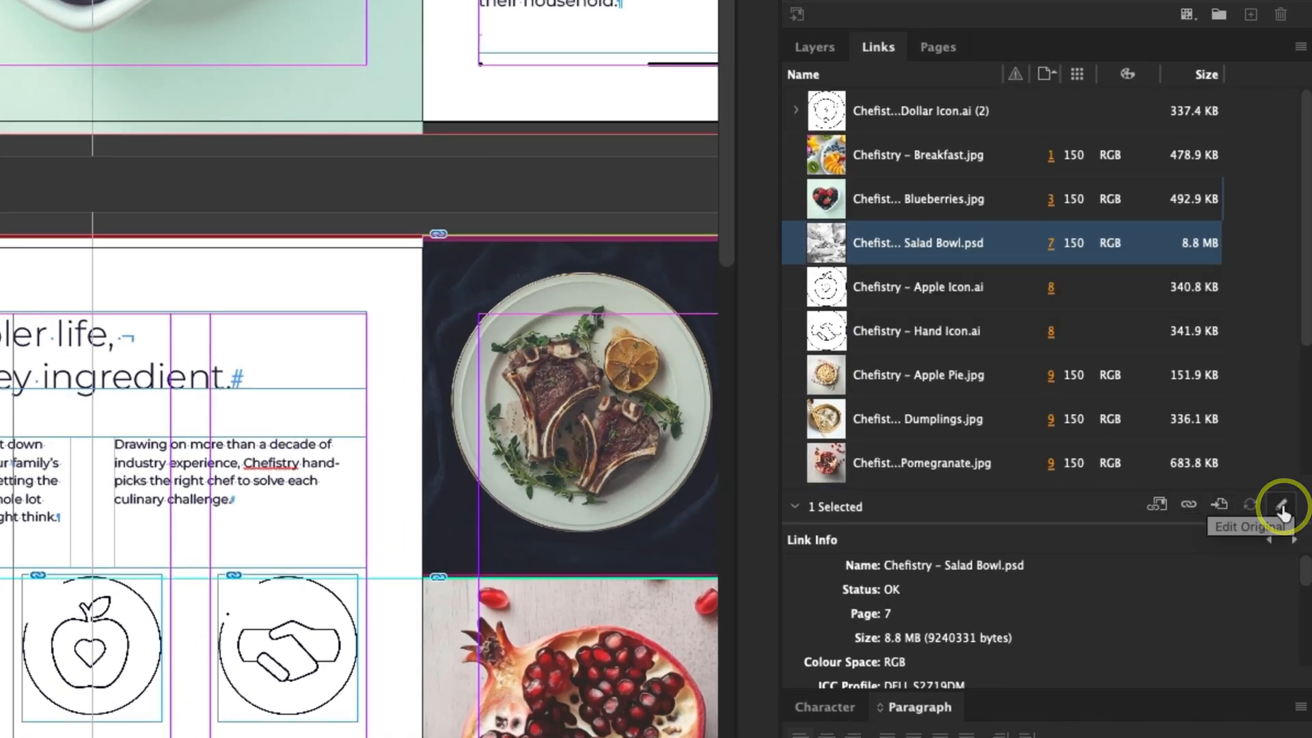
Step: Reopen Chefistry – Salad Bowl.psd in Photoshop via Edit Original from the Links panel
click(1279, 511)
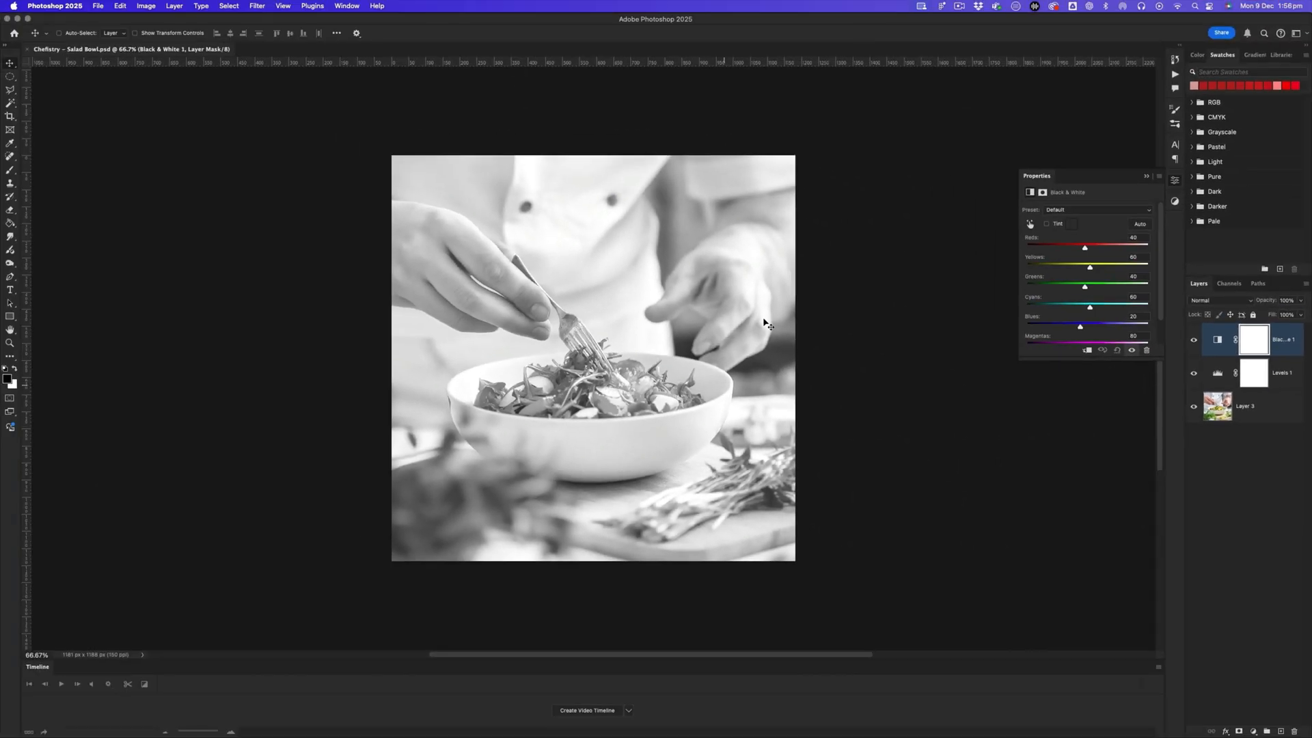